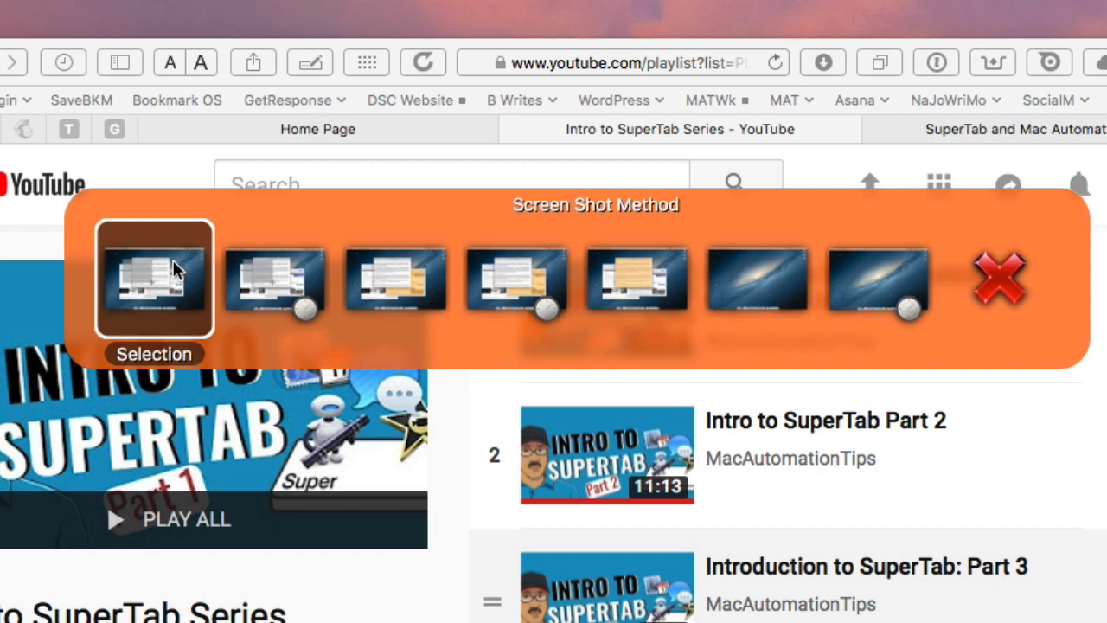
mouse_move(171, 301)
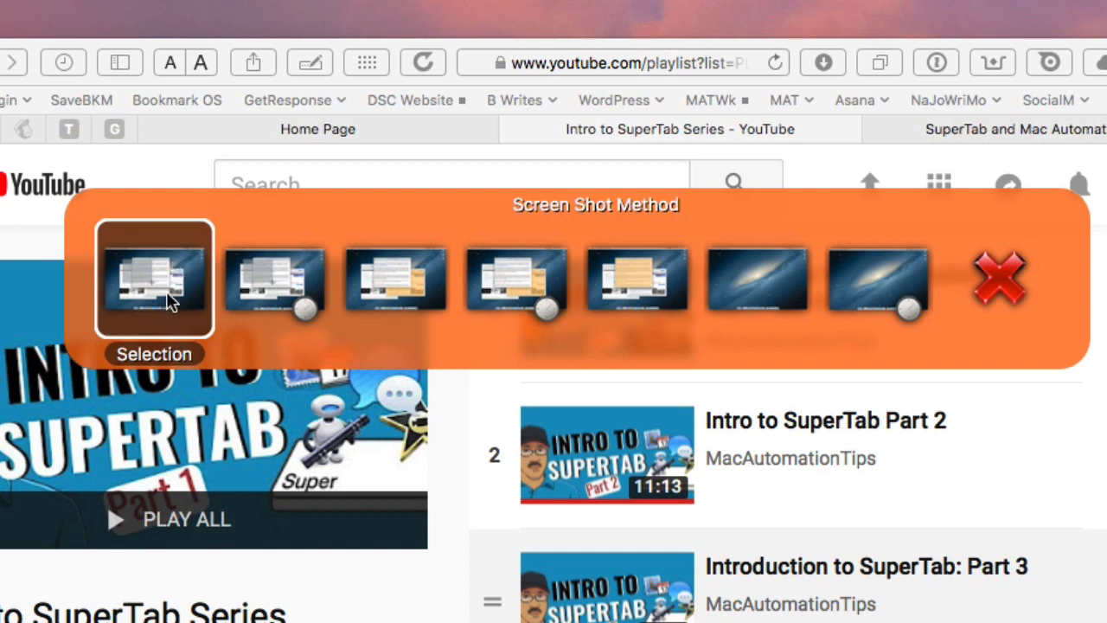
mouse_move(170, 286)
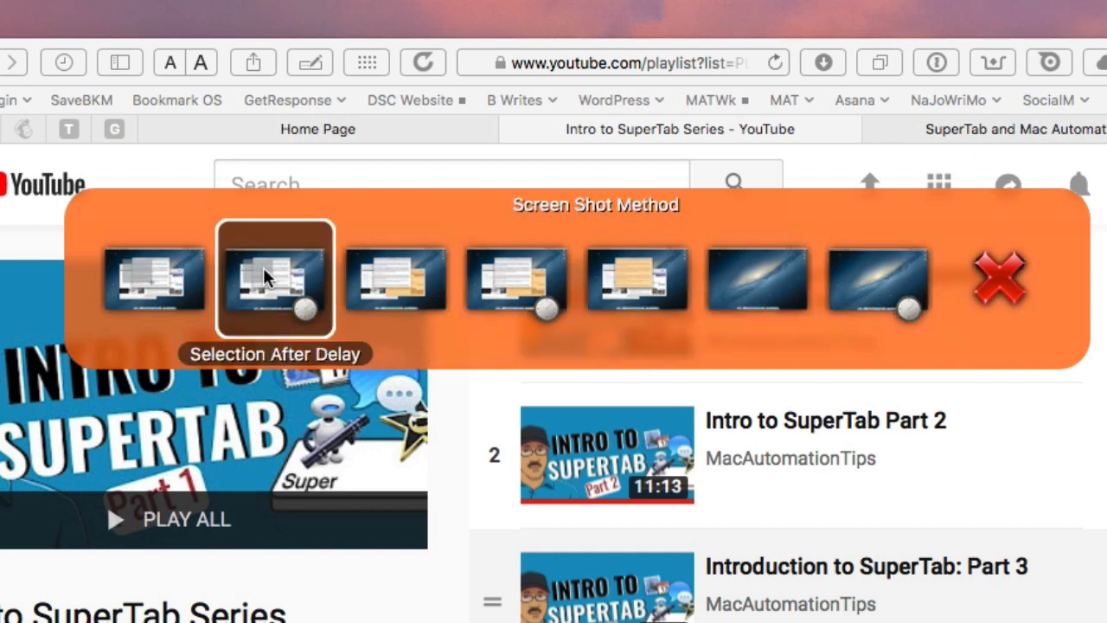
mouse_move(233, 270)
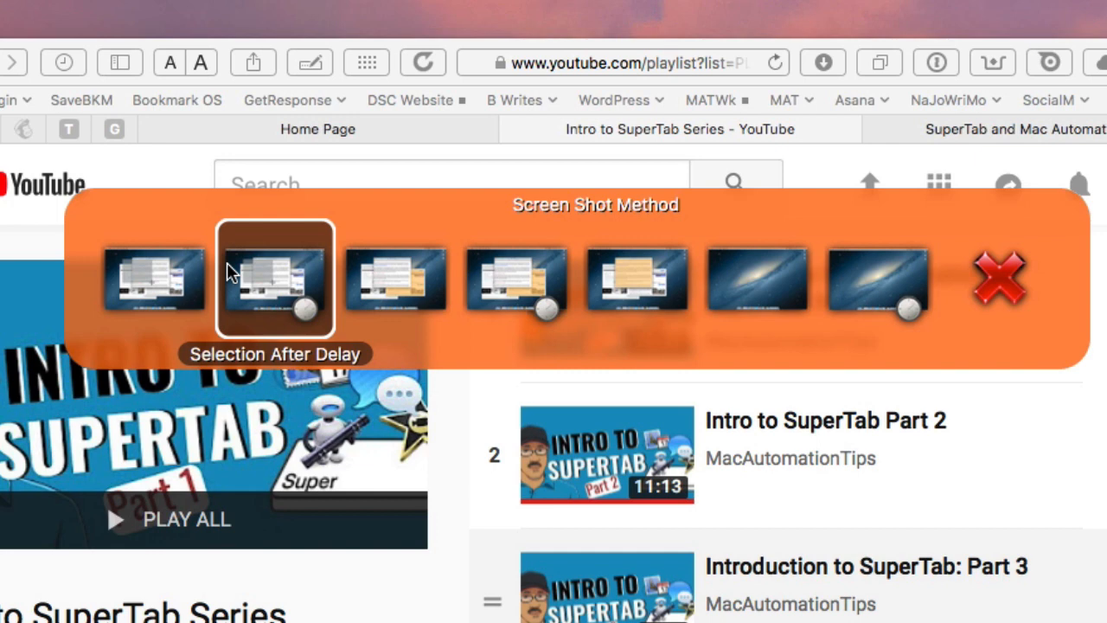
mouse_move(294, 277)
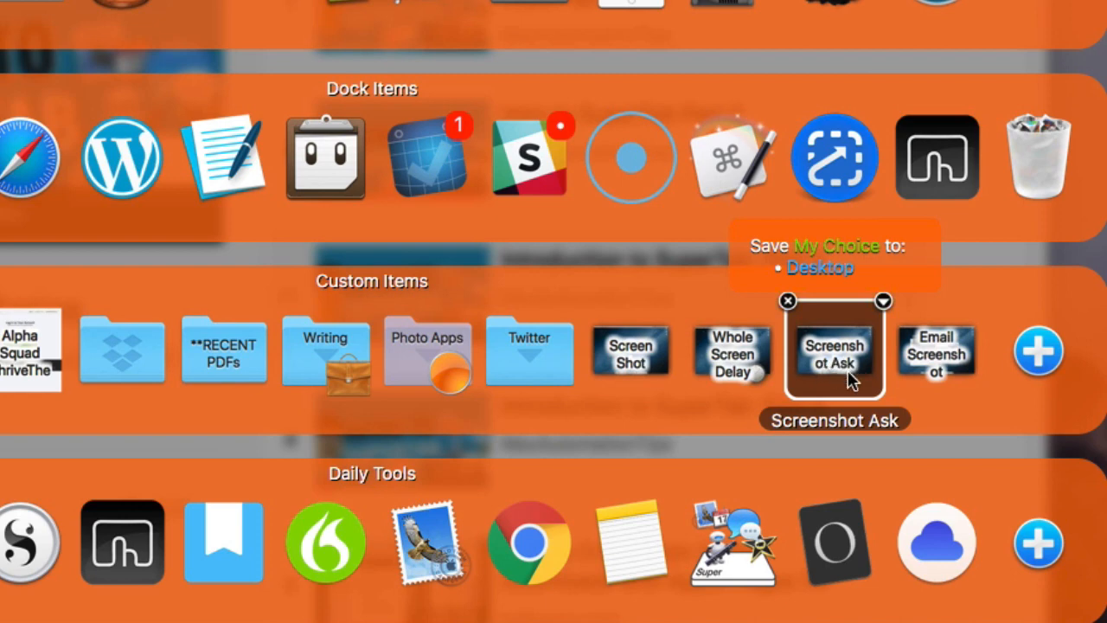
mouse_move(732, 359)
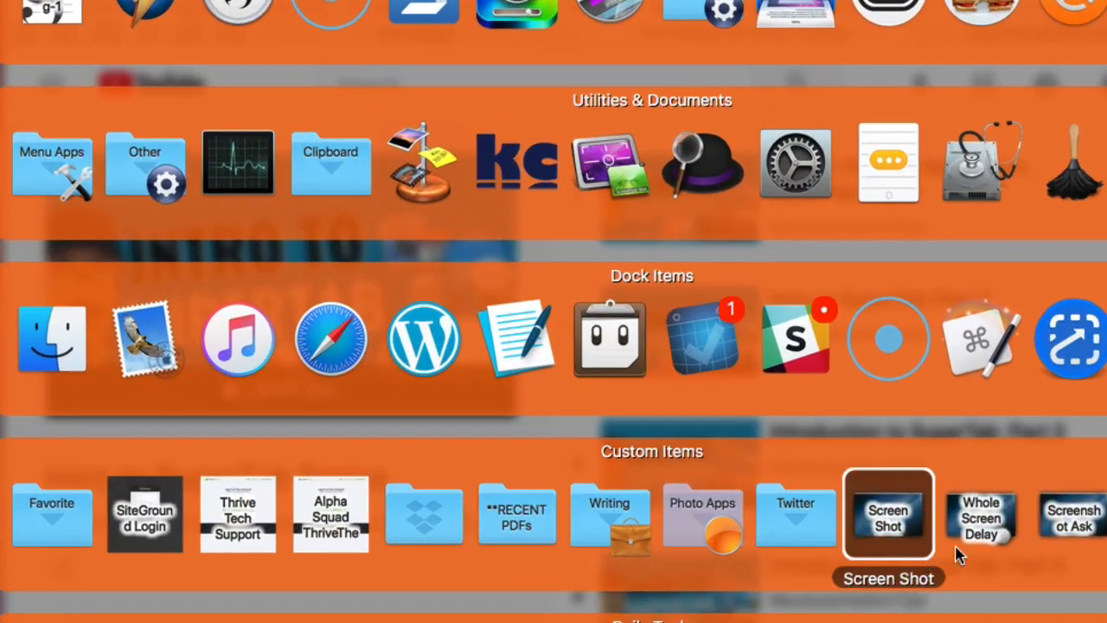
mouse_move(924, 492)
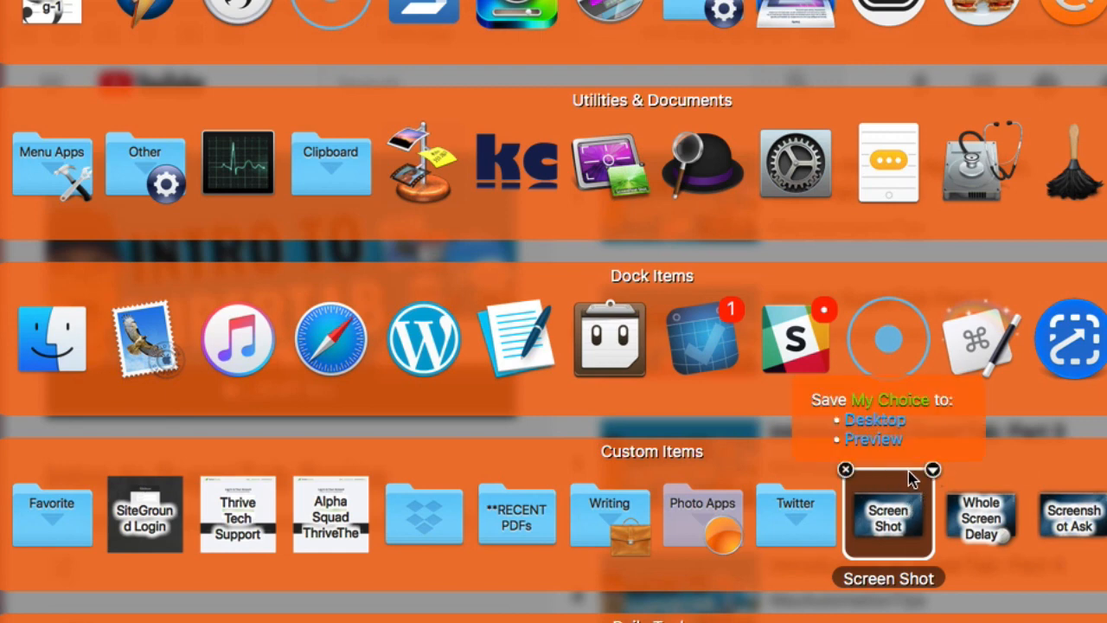
mouse_move(933, 478)
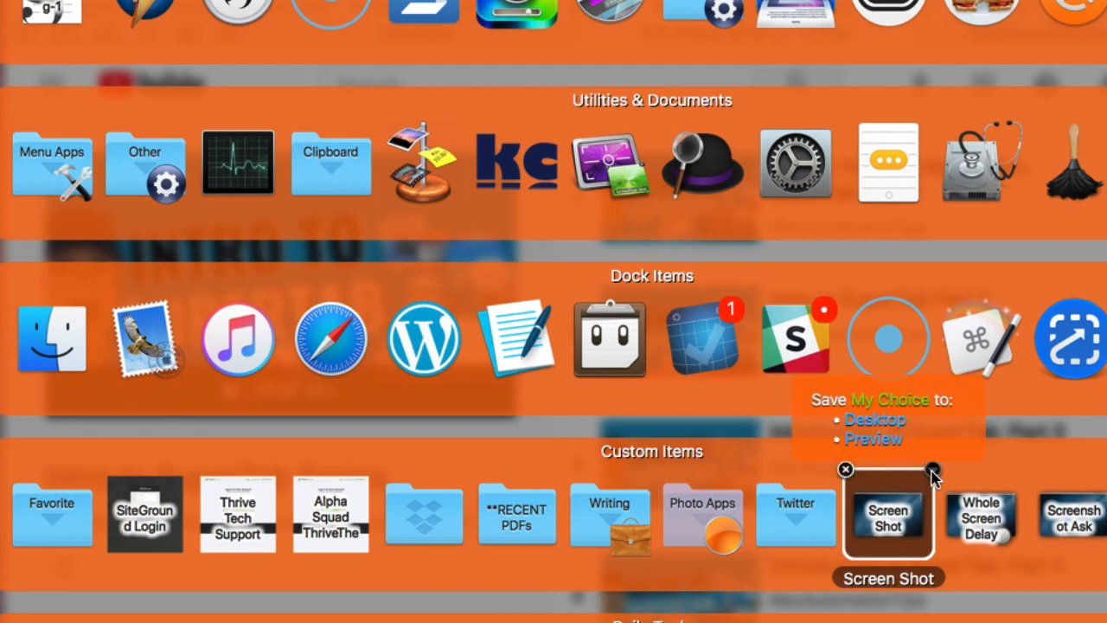
- Right-click the Custom Items row and scroll to reach the add-item options
right_click(887, 515)
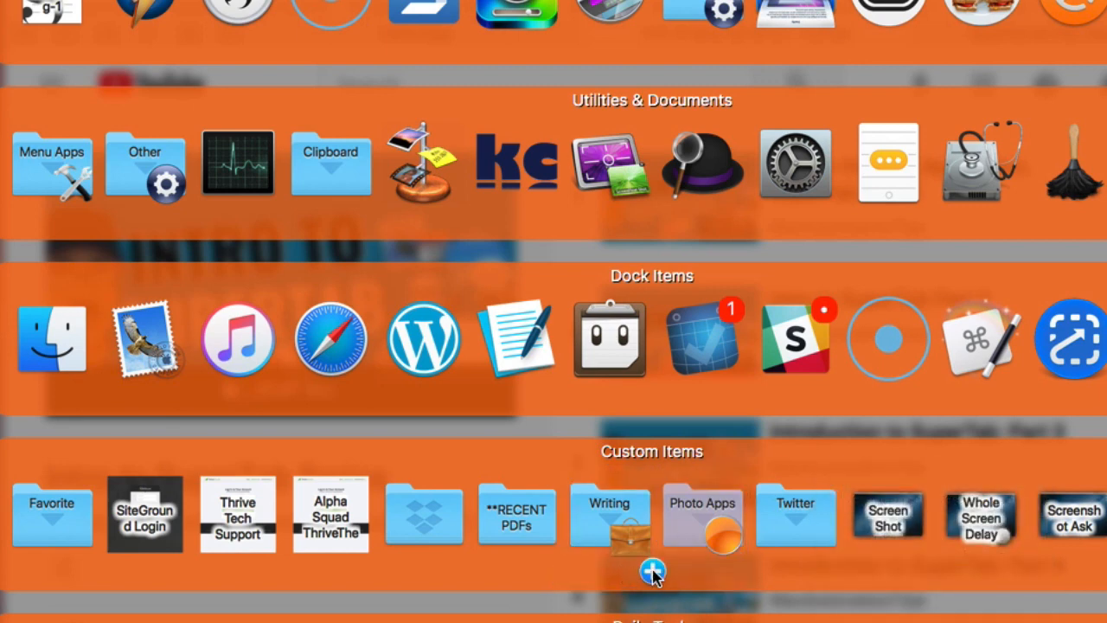
scroll("down", 3)
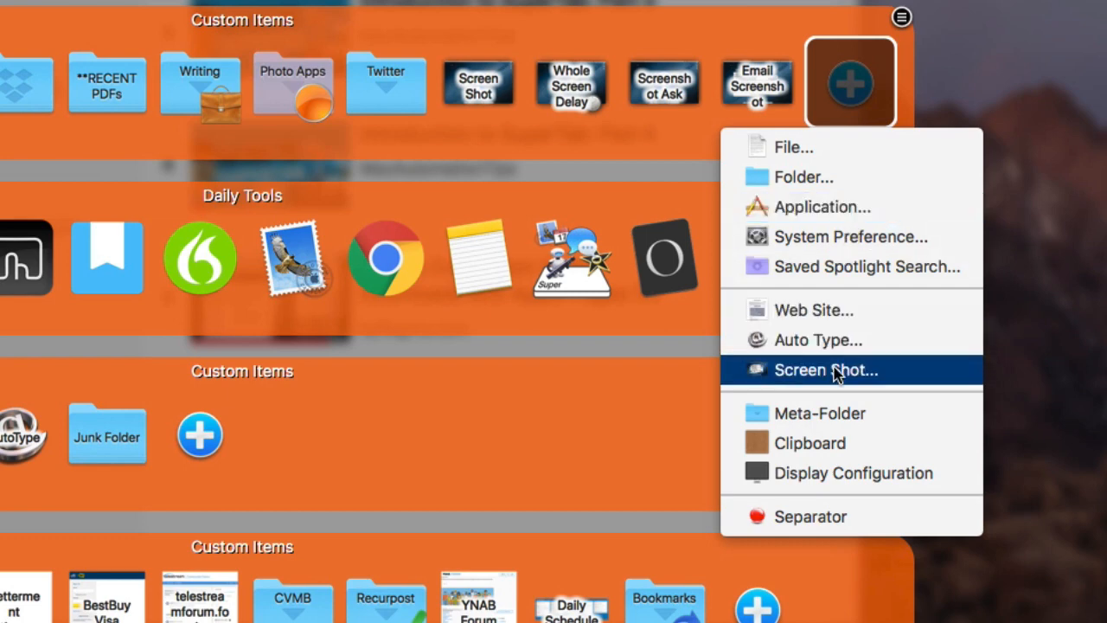
- Add a new Screen Shot item and set its capture target to Screen
left_click(826, 370)
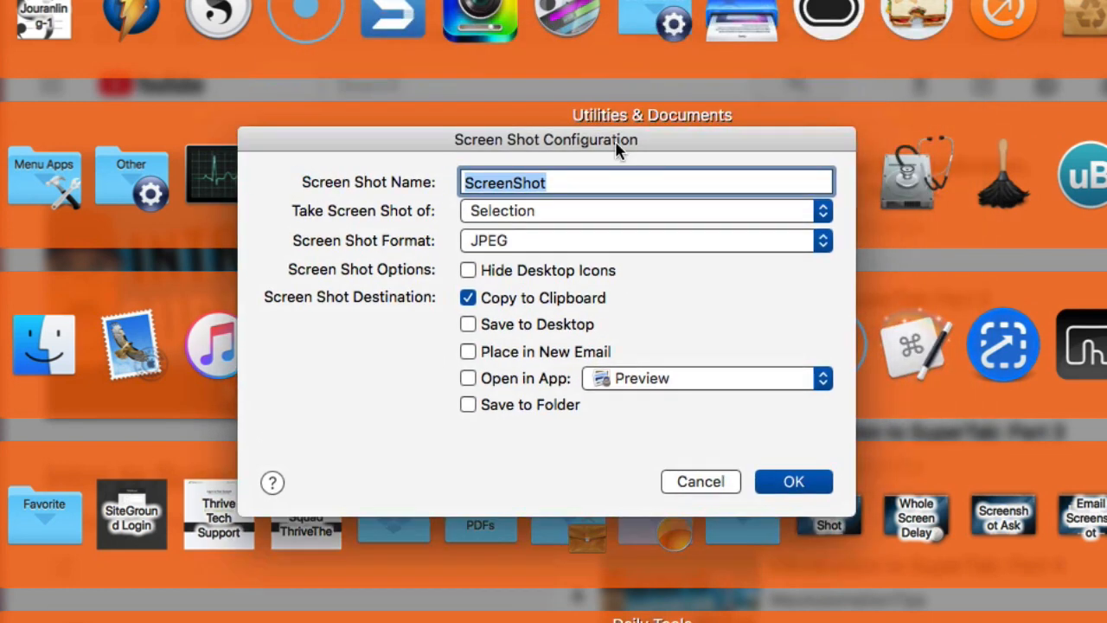
mouse_move(581, 213)
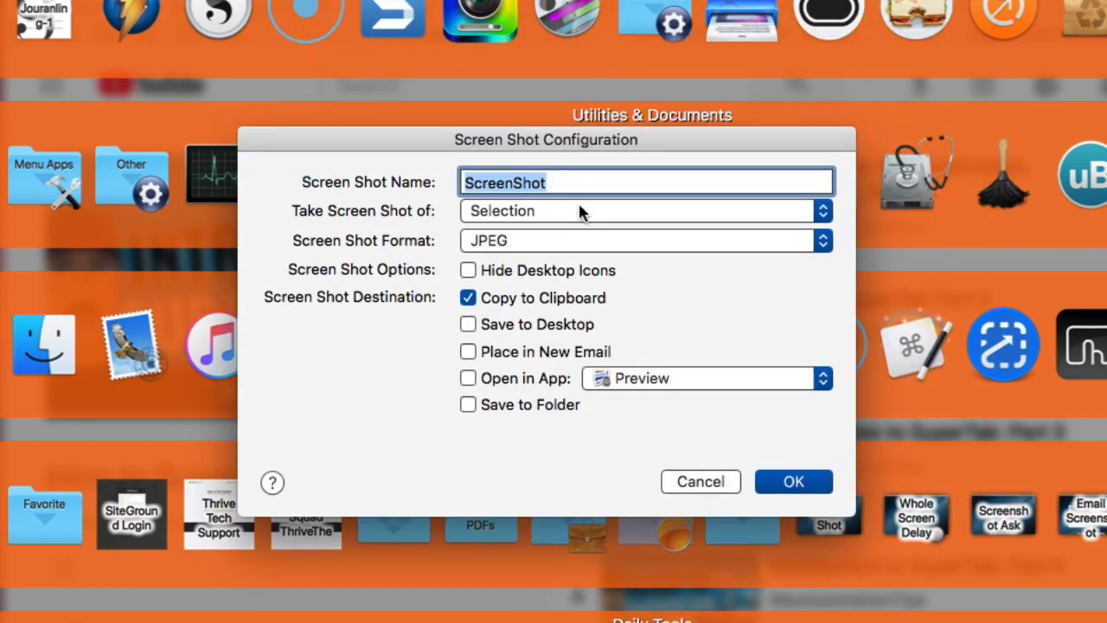
left_click(644, 210)
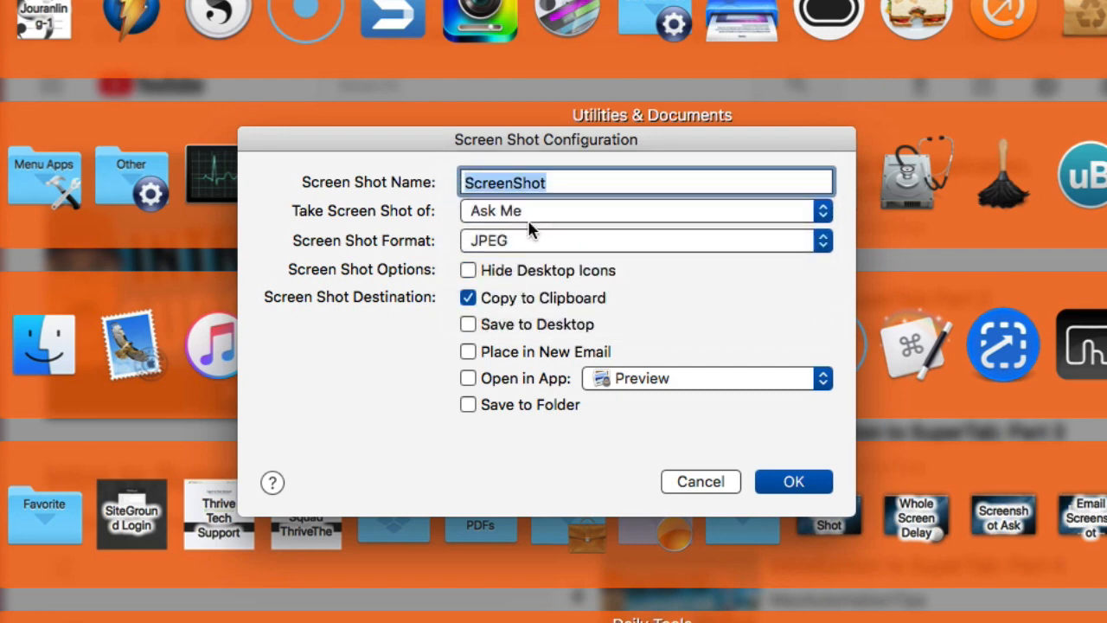
mouse_move(578, 211)
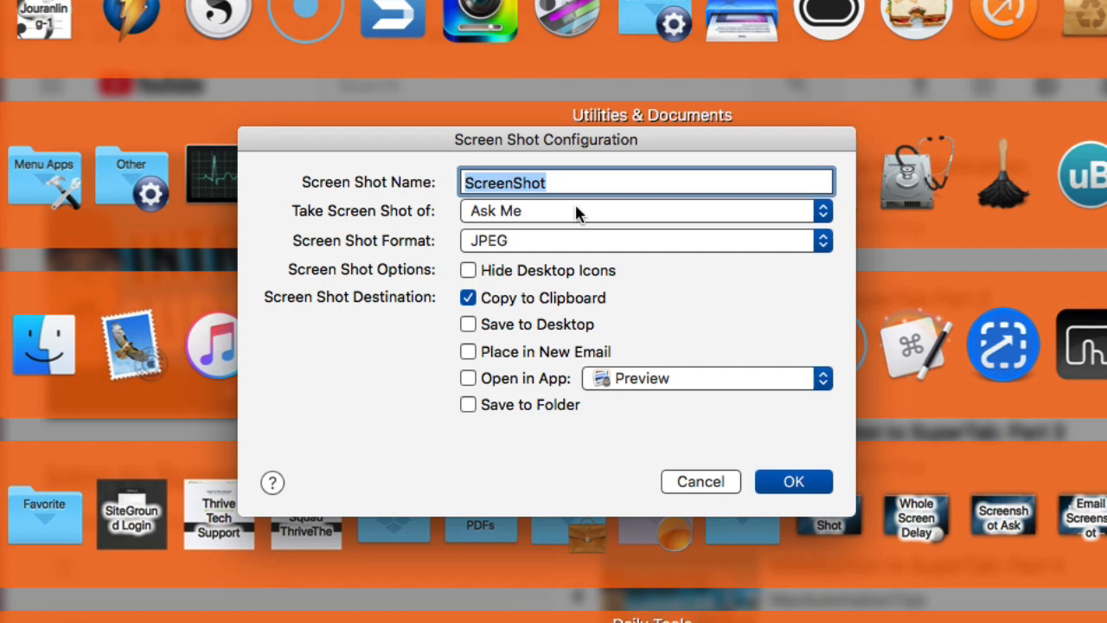
left_click(644, 210)
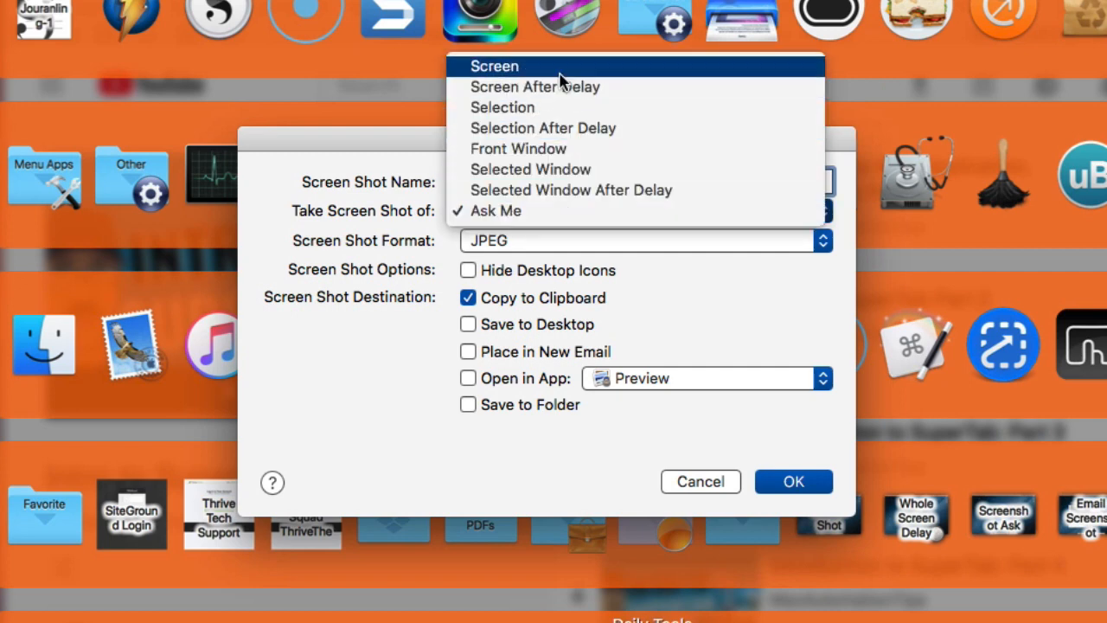
left_click(494, 66)
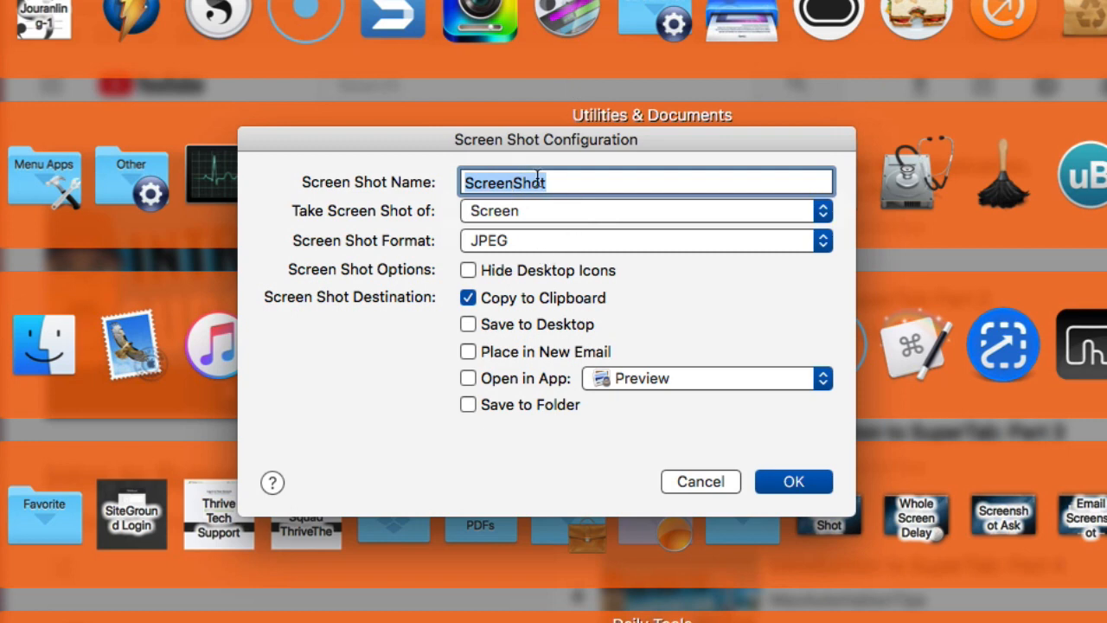
mouse_move(586, 223)
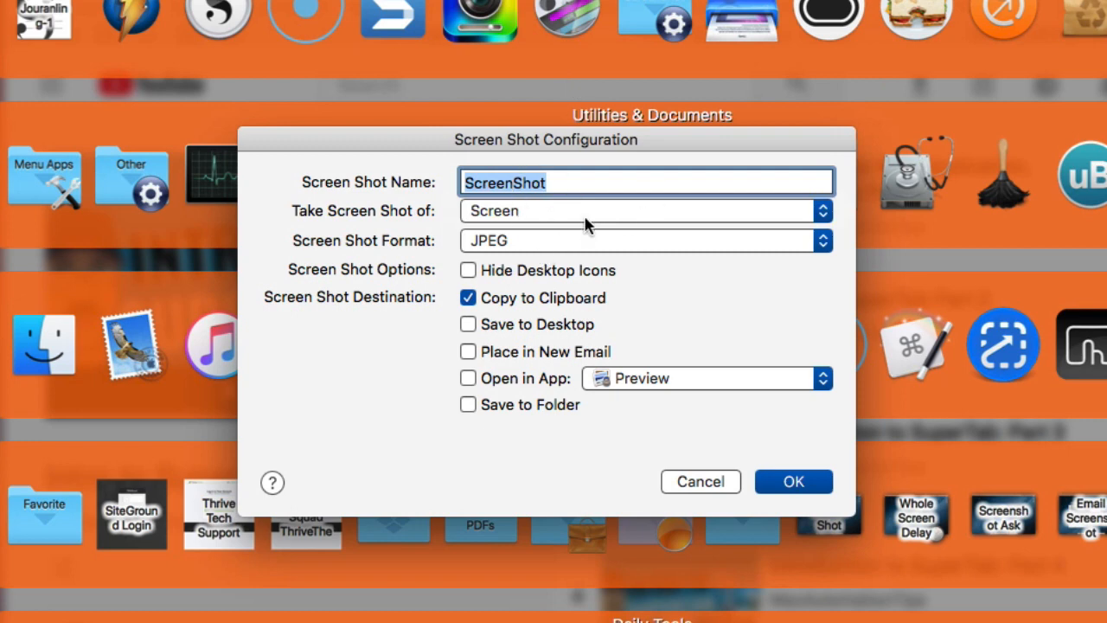
mouse_move(580, 238)
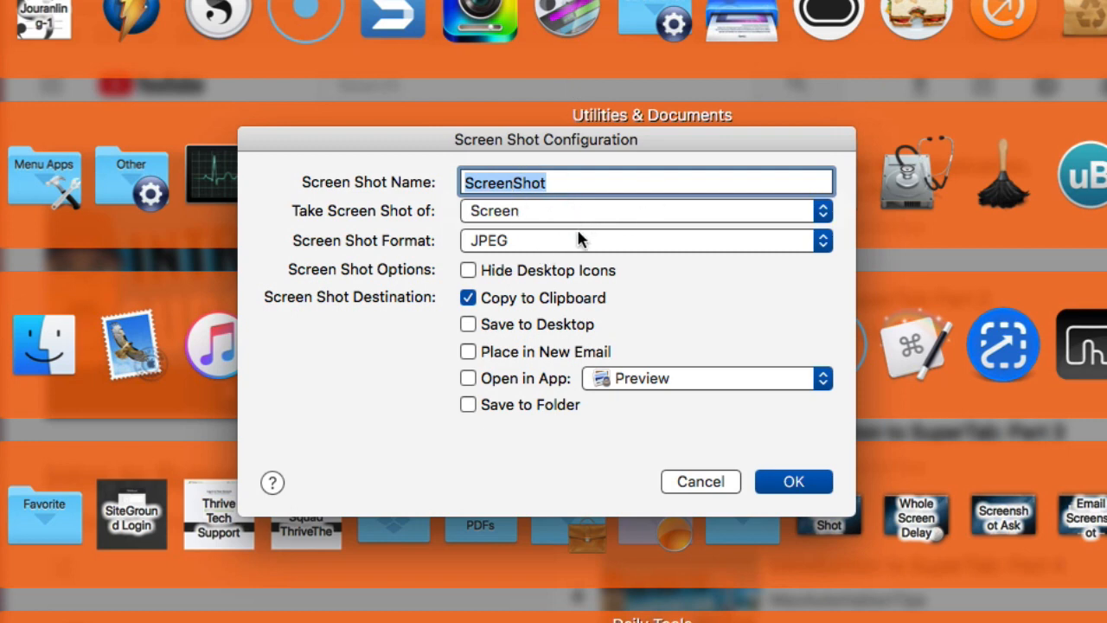
mouse_move(489, 288)
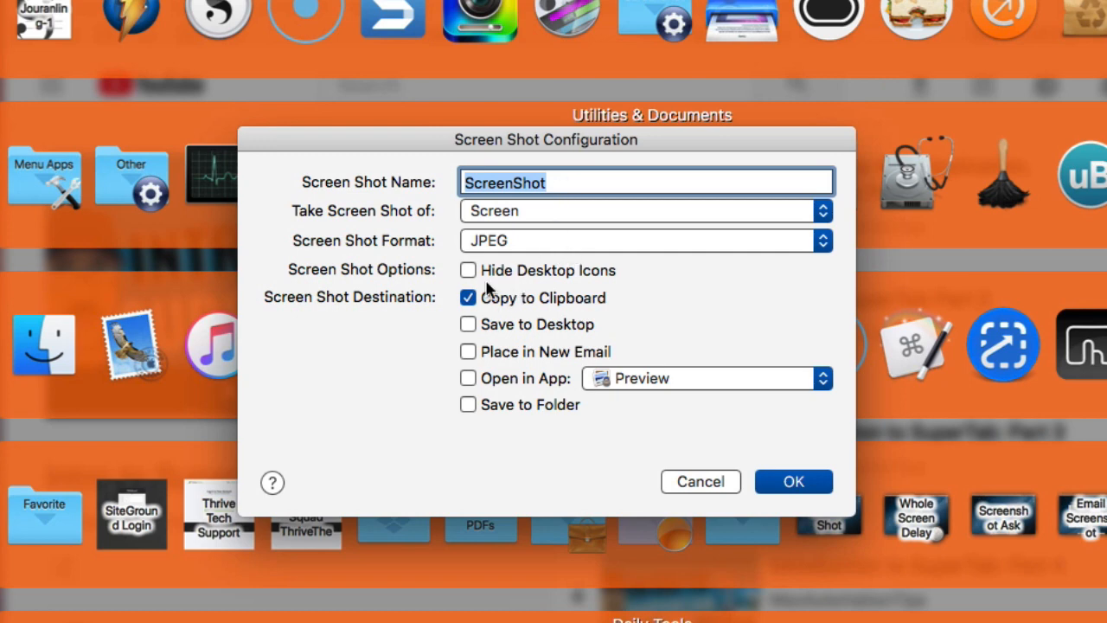
- Review the image formats, then enable Save to Desktop and Open in App with Preview
left_click(645, 241)
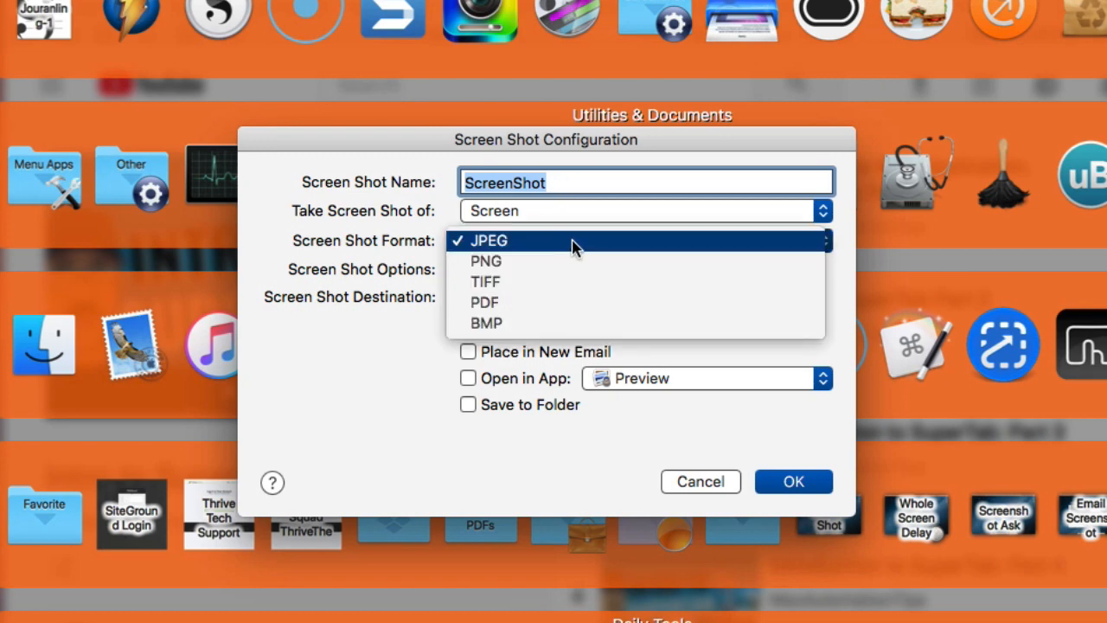
mouse_move(581, 245)
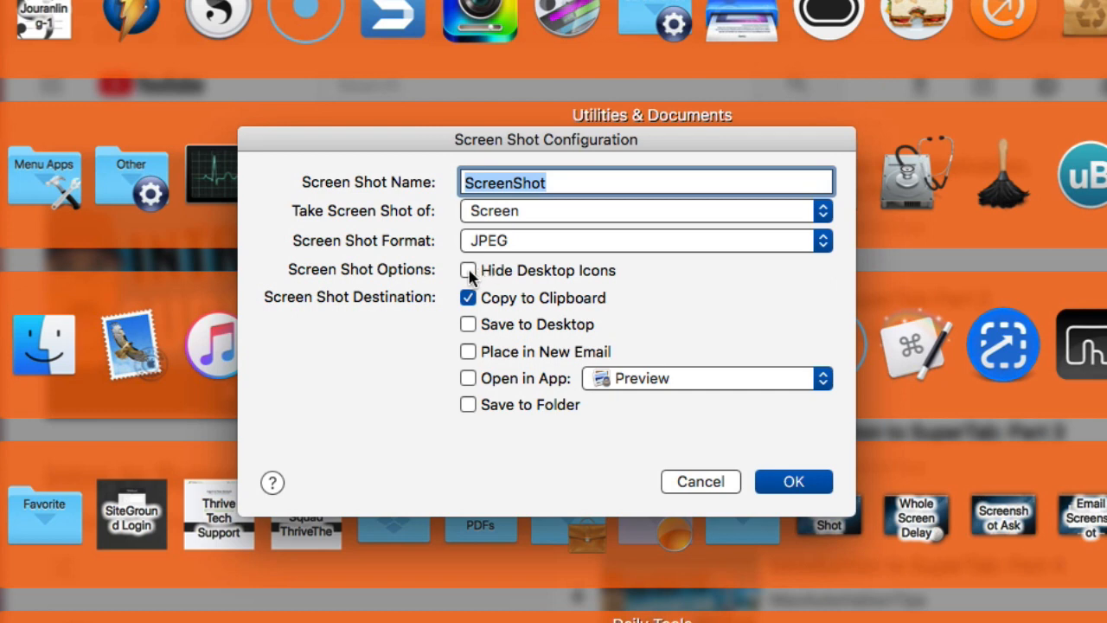
mouse_move(507, 310)
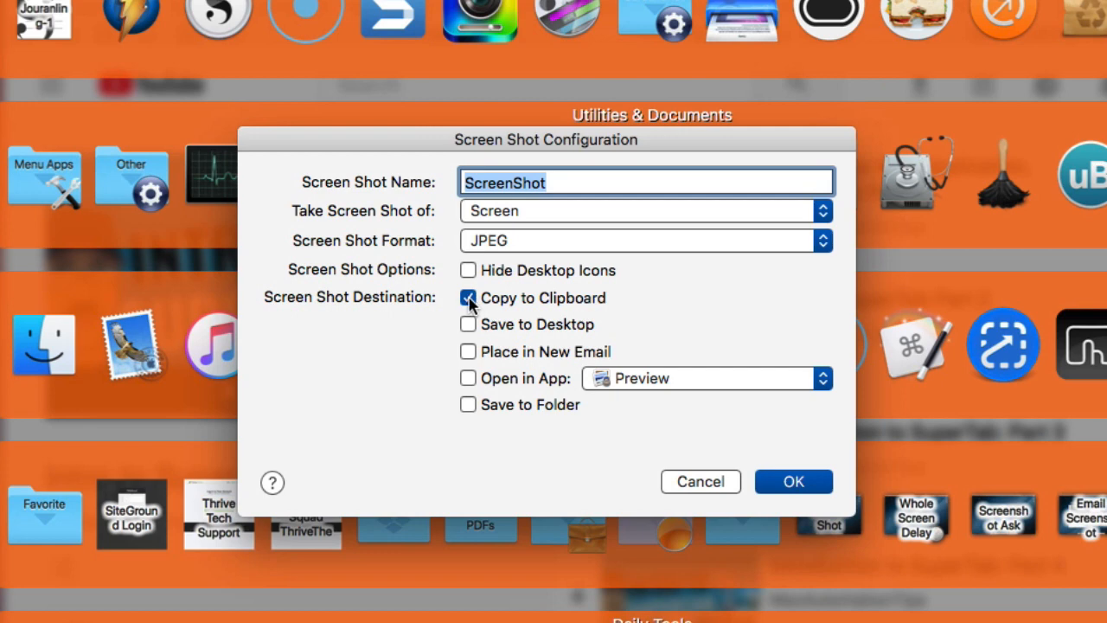
left_click(468, 297)
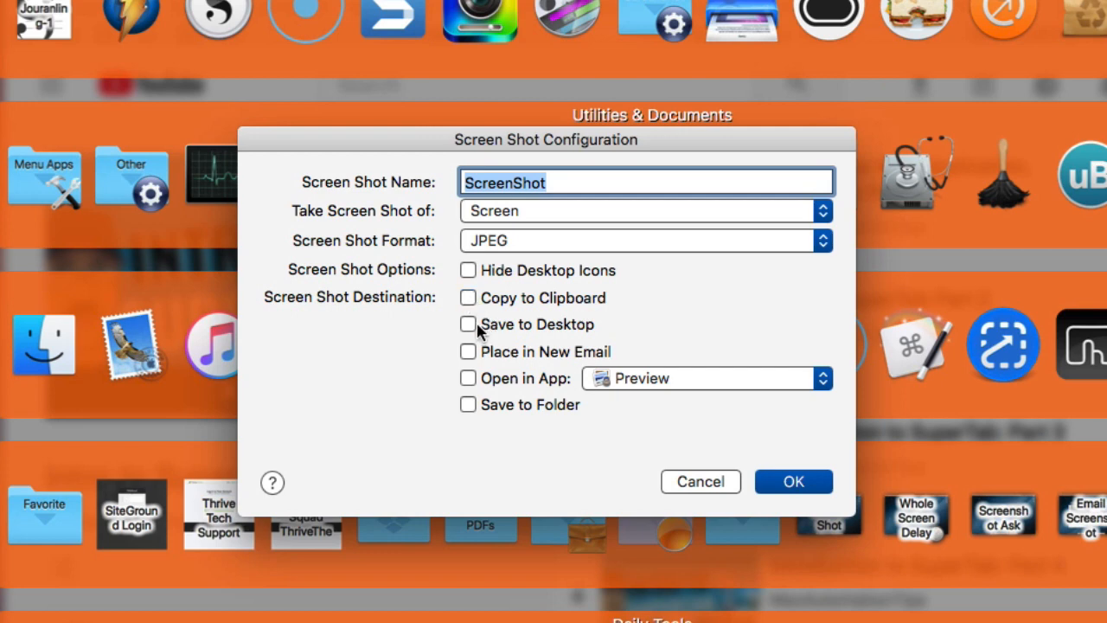
left_click(469, 325)
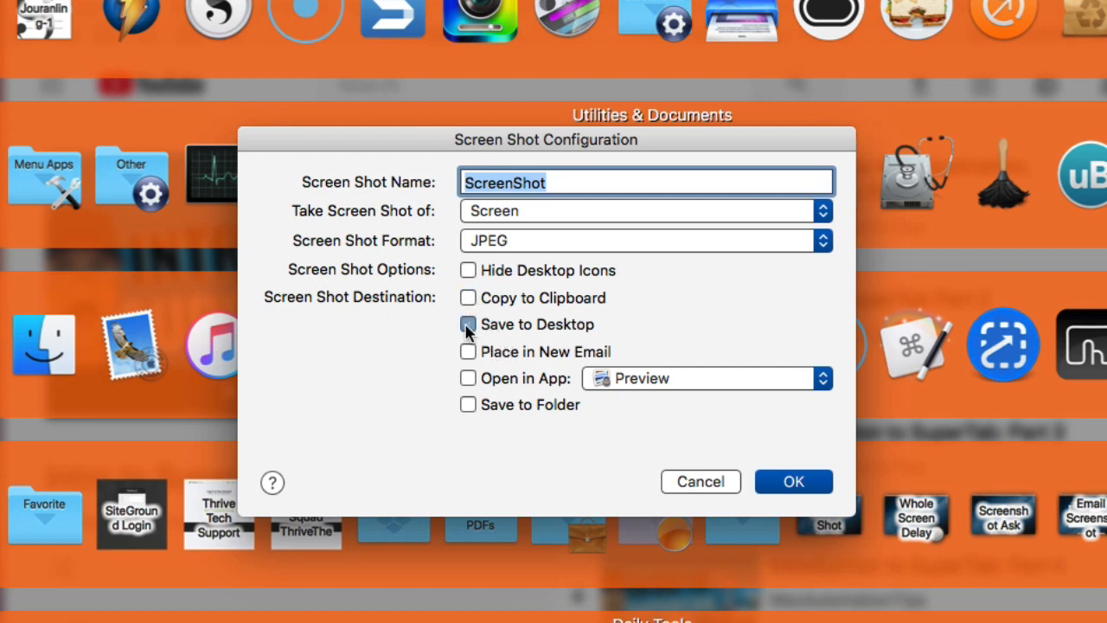
left_click(468, 324)
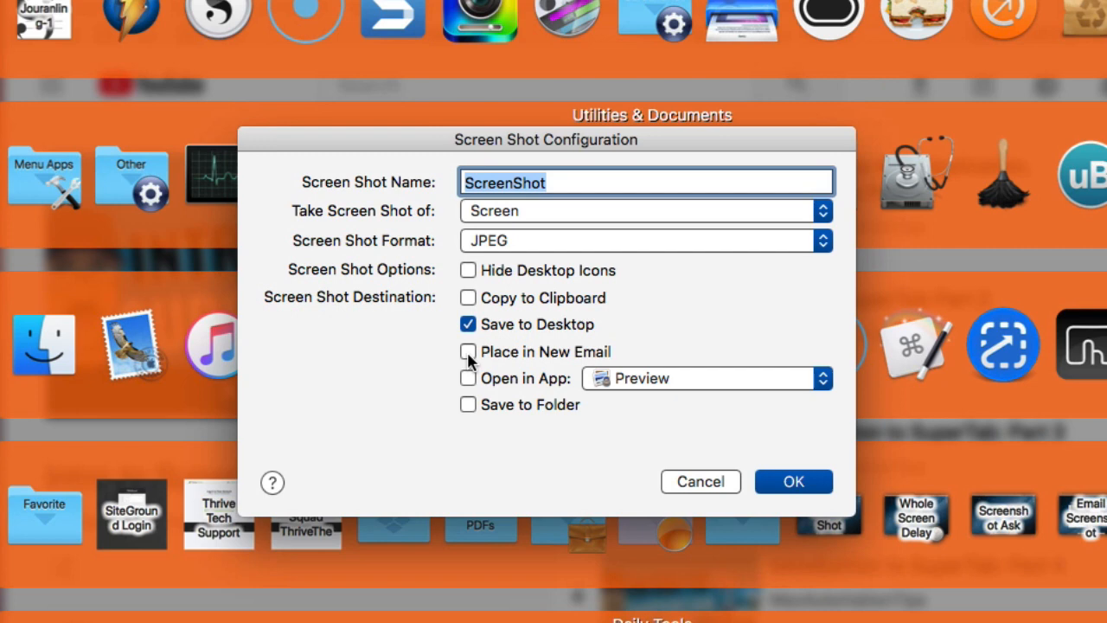
mouse_move(480, 366)
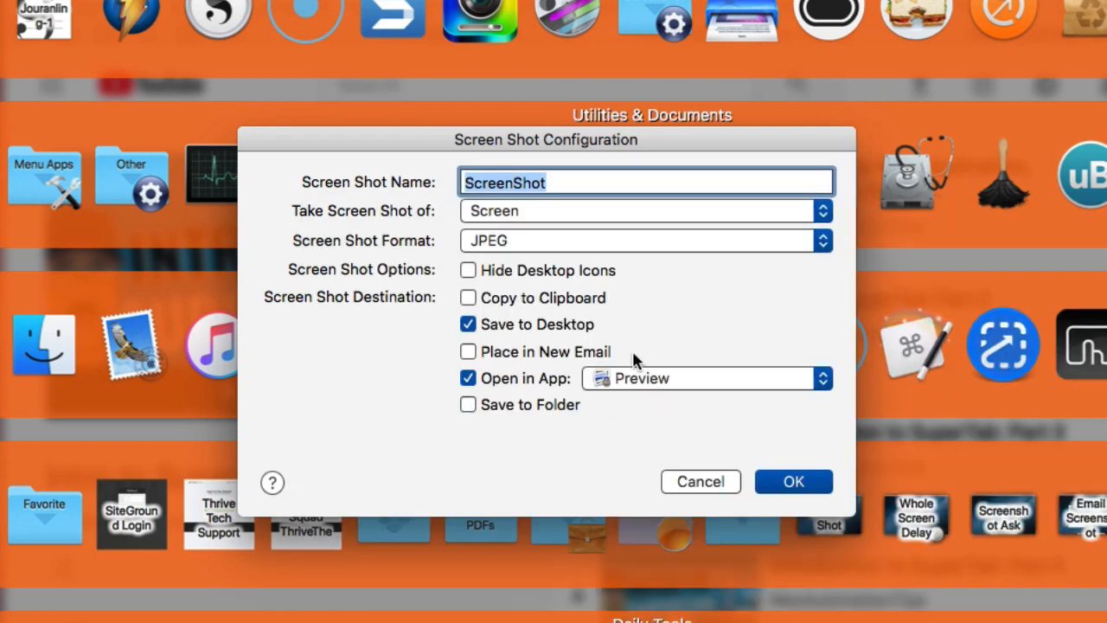
mouse_move(655, 266)
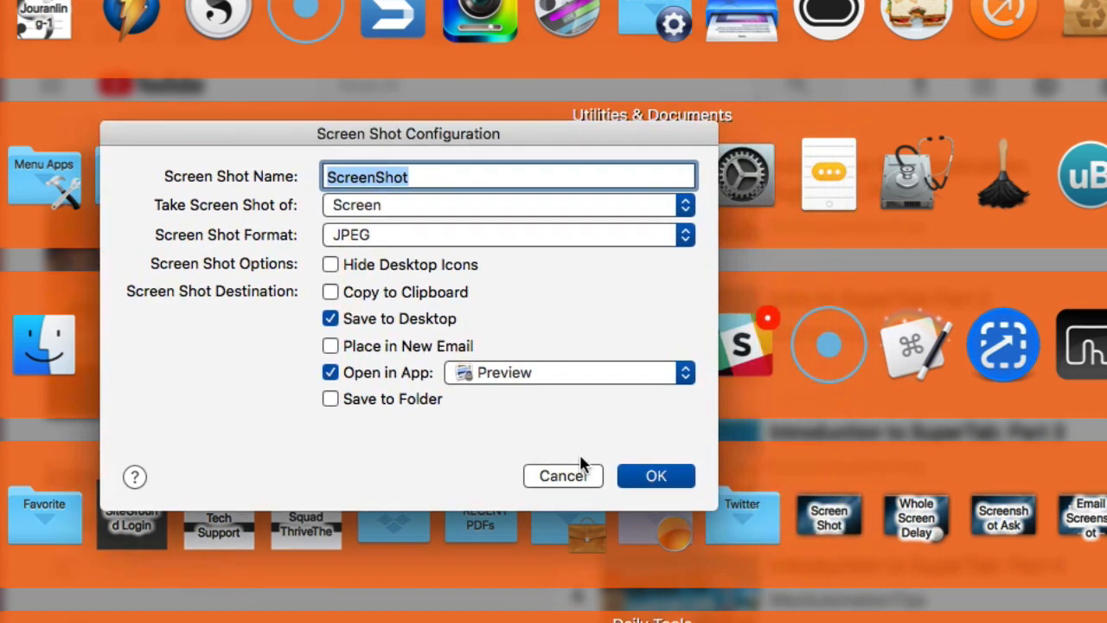
- Cancel out of the Screen Shot Configuration dialog
left_click(562, 476)
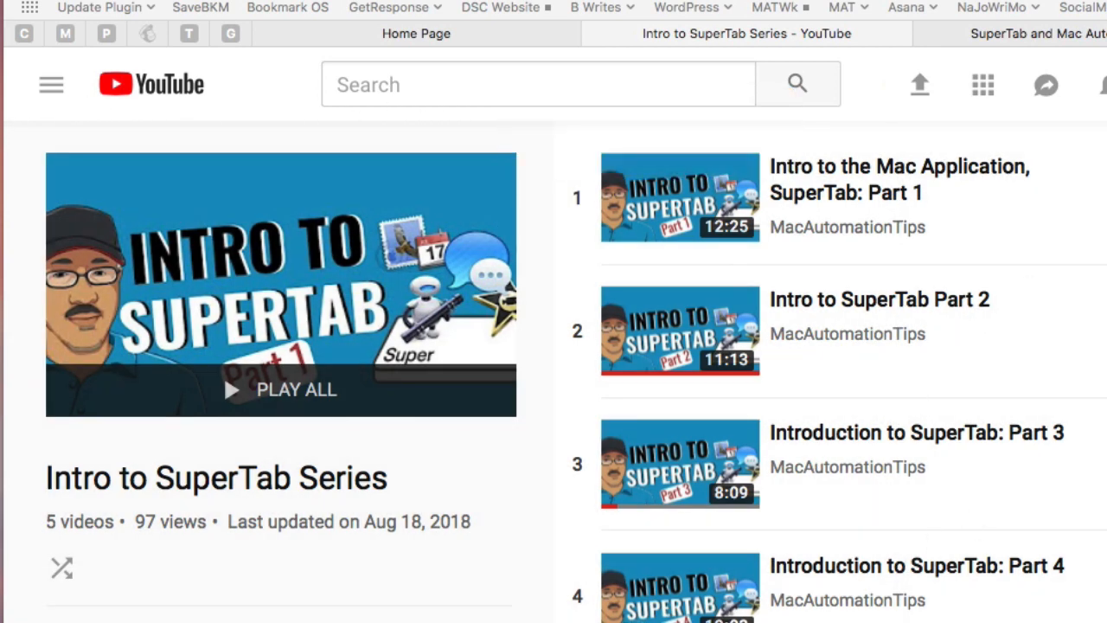
mouse_move(1016, 245)
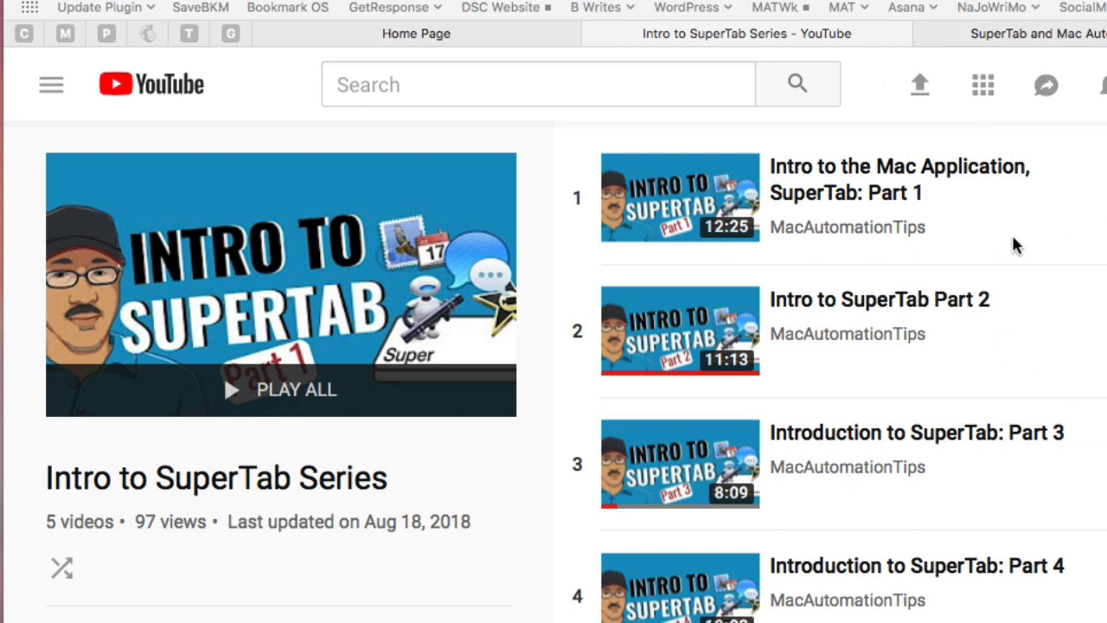
mouse_move(801, 372)
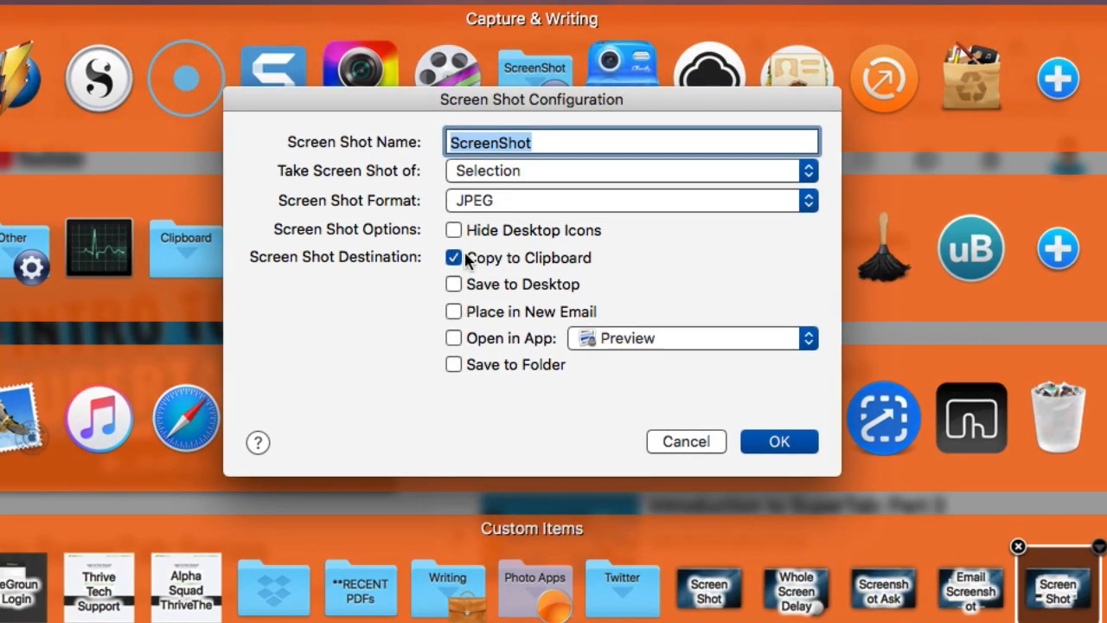
mouse_move(458, 269)
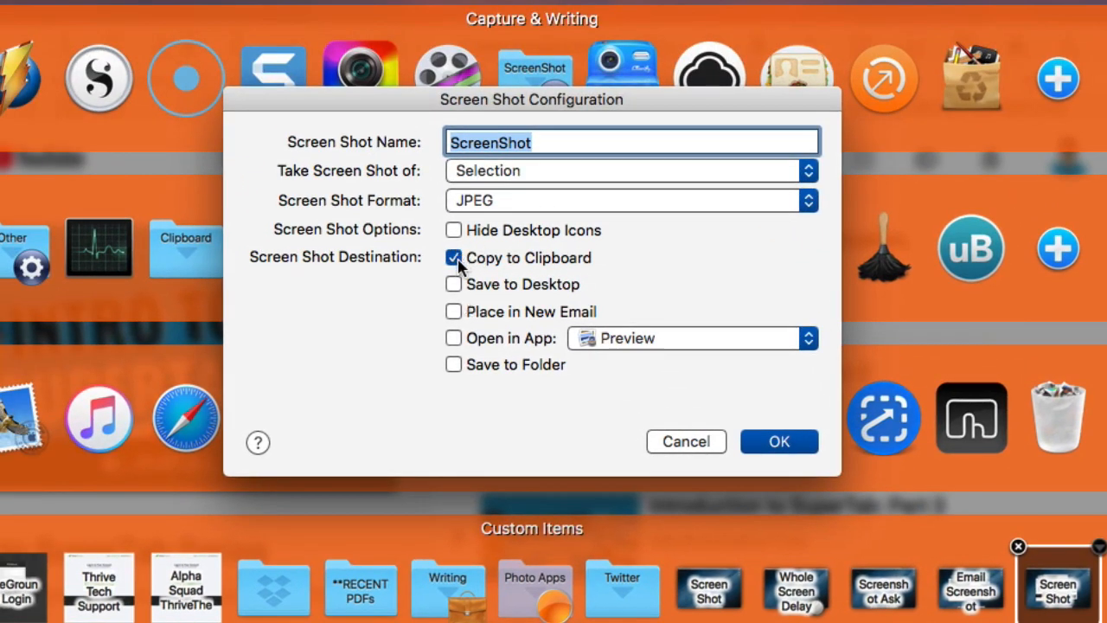
- Untick Copy to Clipboard and tick Save to Desktop for the Selection screenshot item
left_click(455, 258)
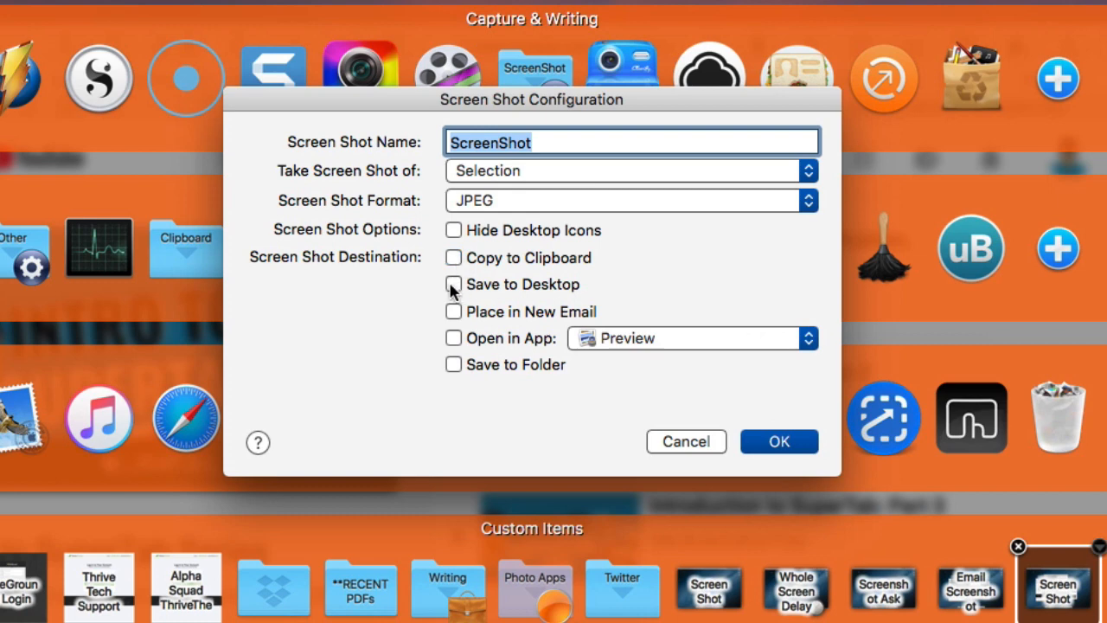
left_click(454, 284)
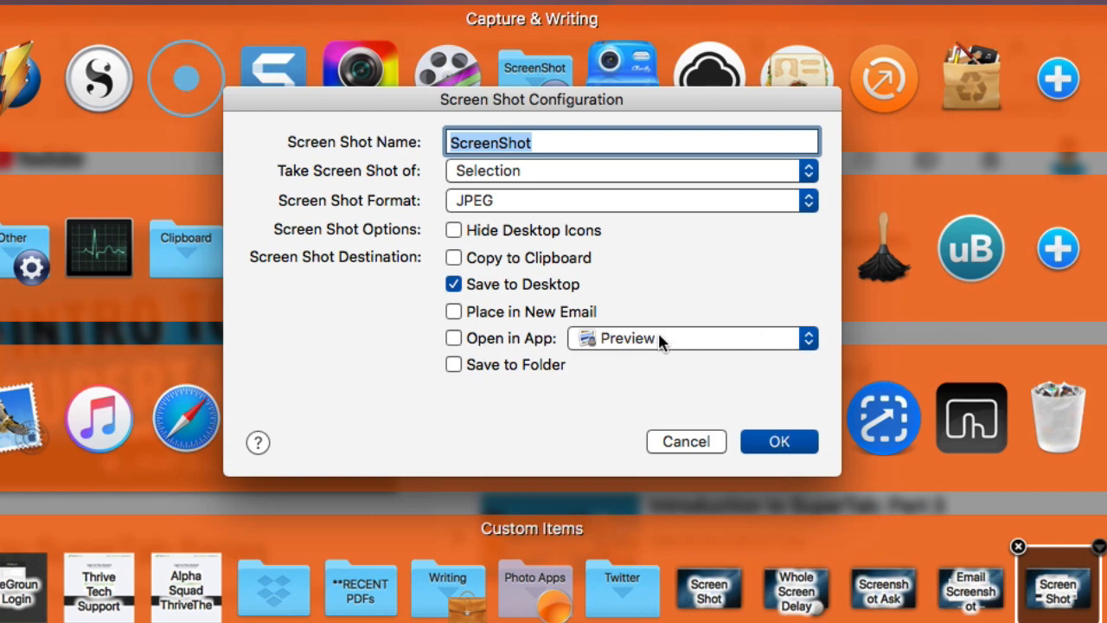
mouse_move(771, 421)
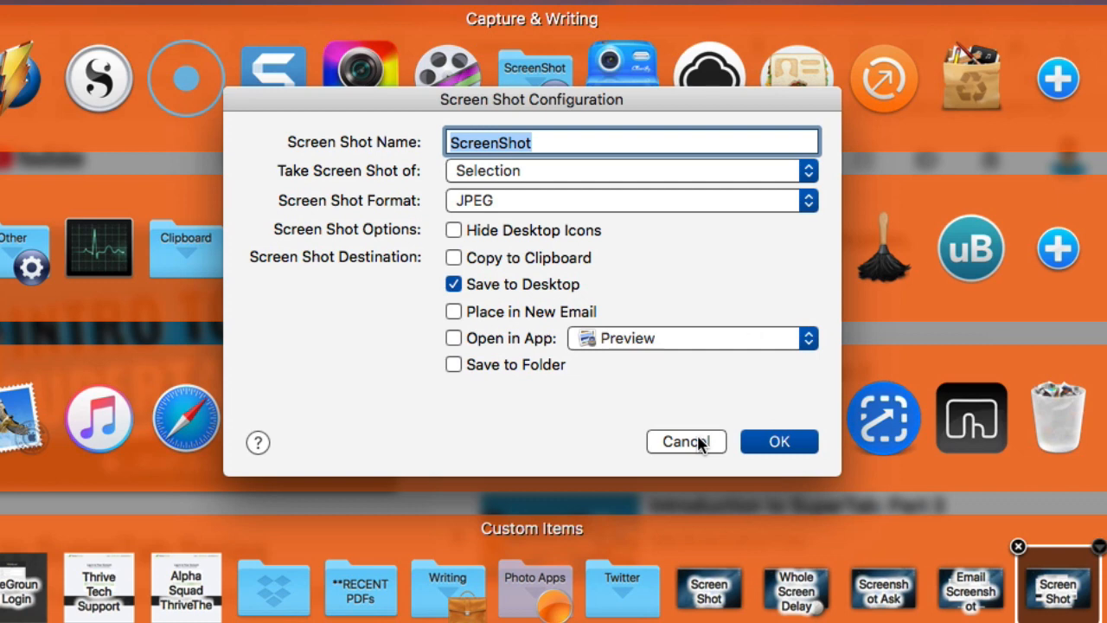
- Cancel the screenshot configuration and scroll the panel down to the Utilities & Documents row
left_click(686, 441)
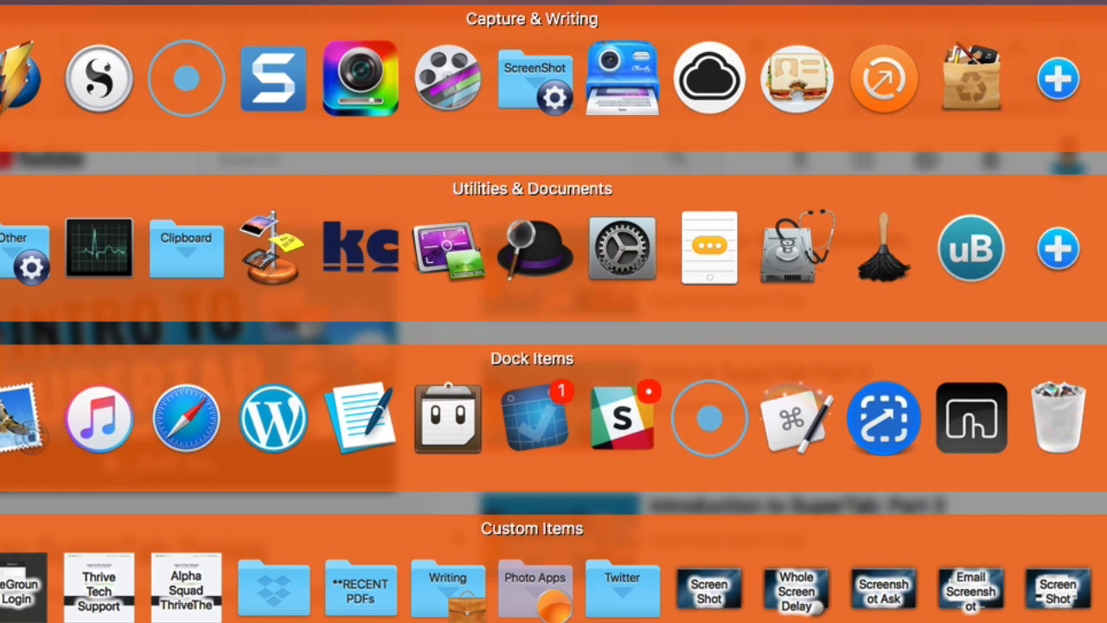
scroll("down", 3)
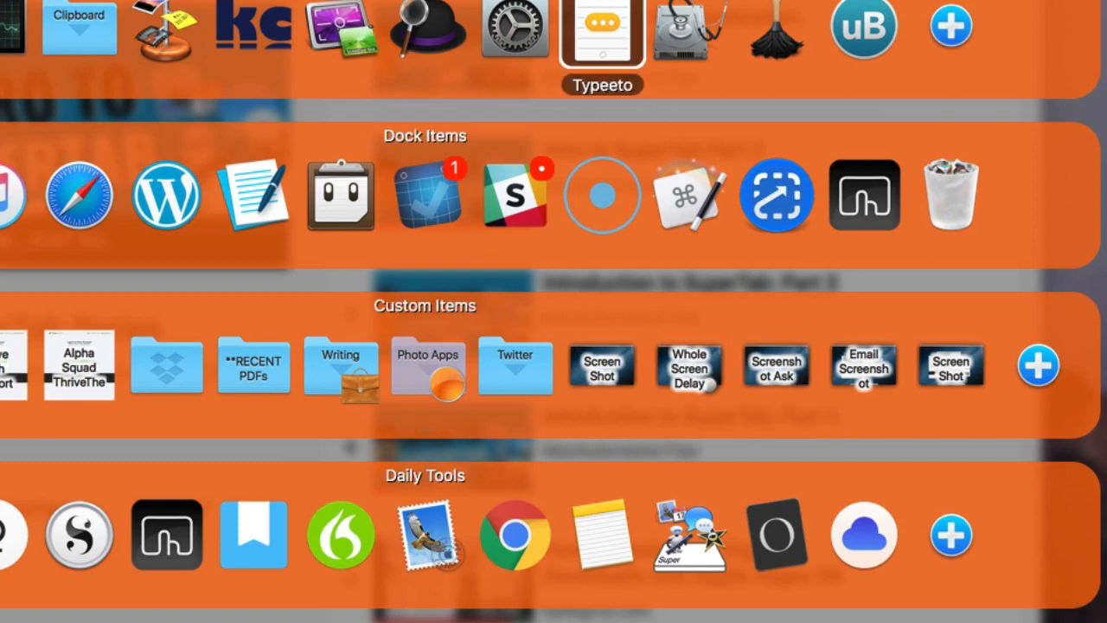
mouse_move(342, 34)
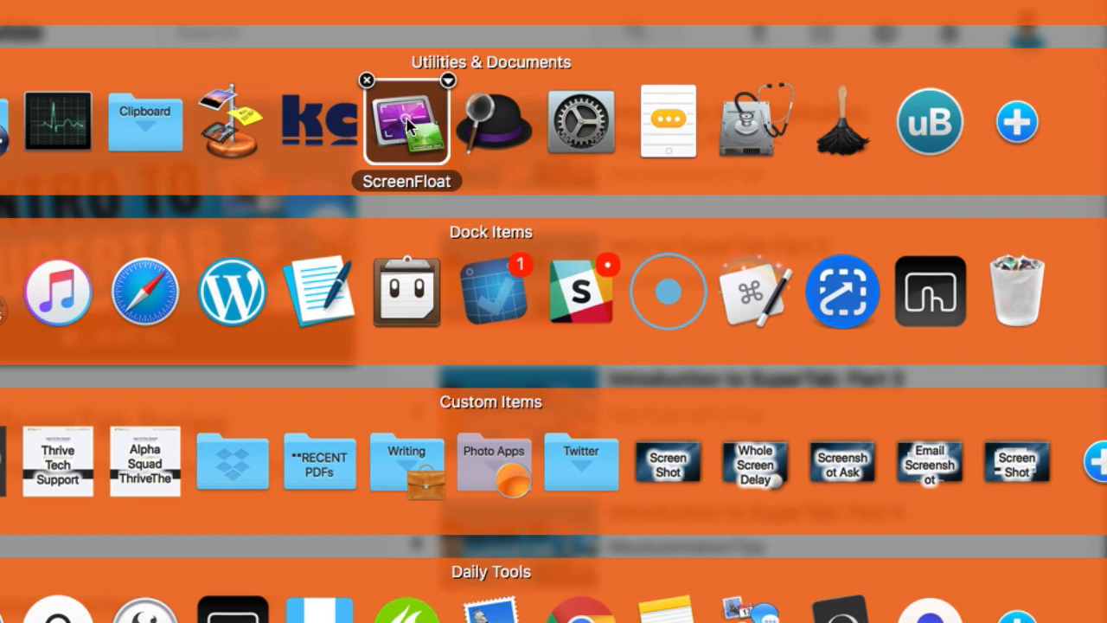
- Launch ScreenFloat from the SuperTab panel's Utilities & Documents row
left_click(404, 121)
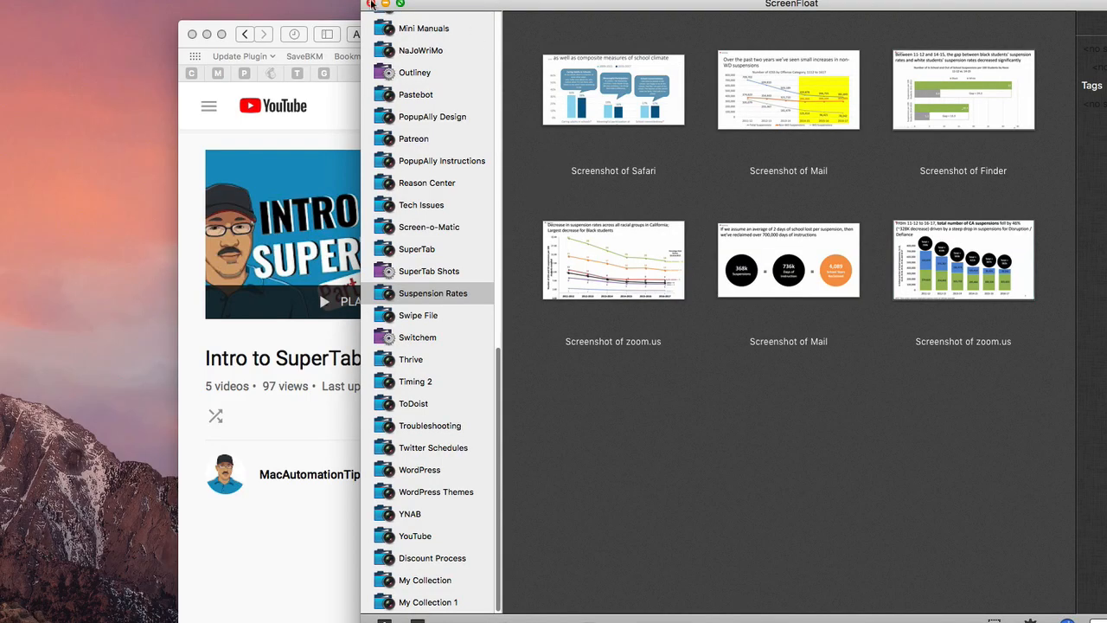
- Close the ScreenFloat library window
left_click(373, 6)
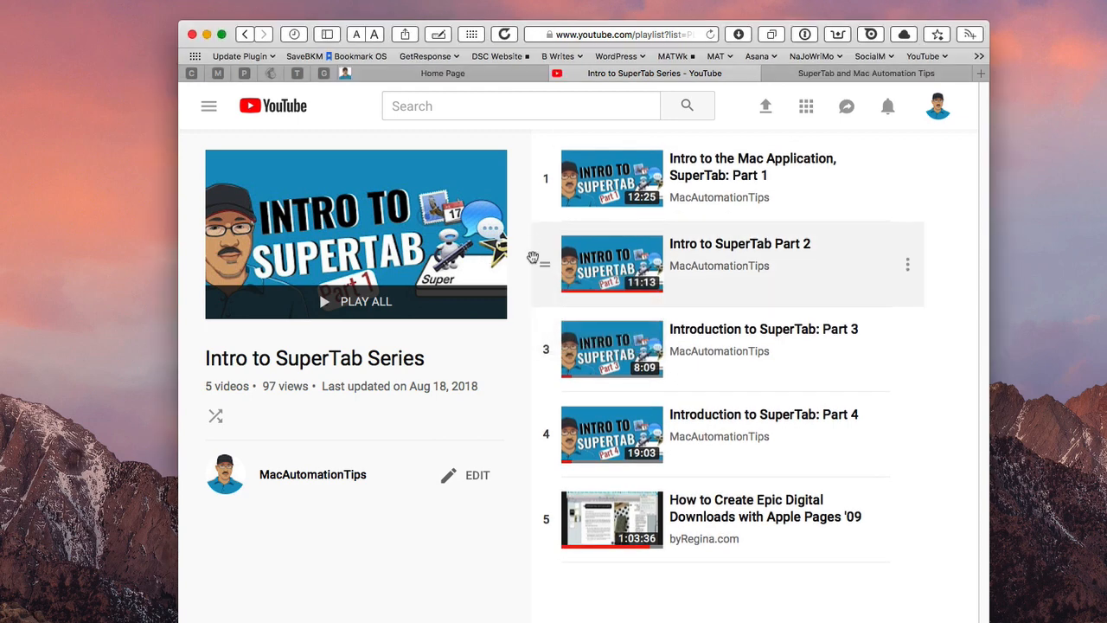
mouse_move(535, 271)
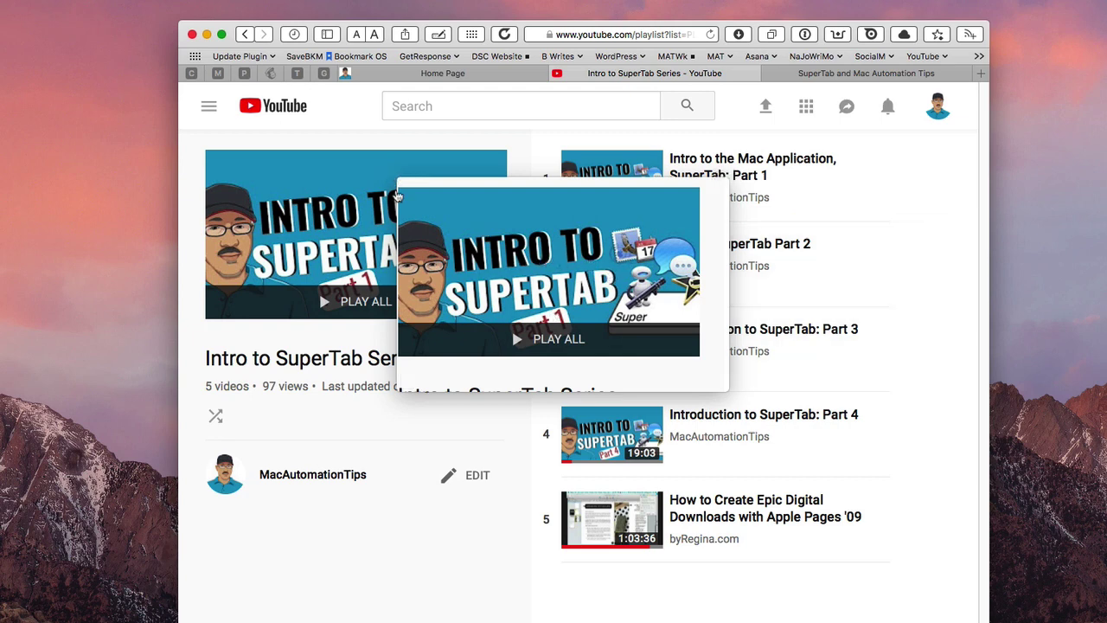
mouse_move(511, 332)
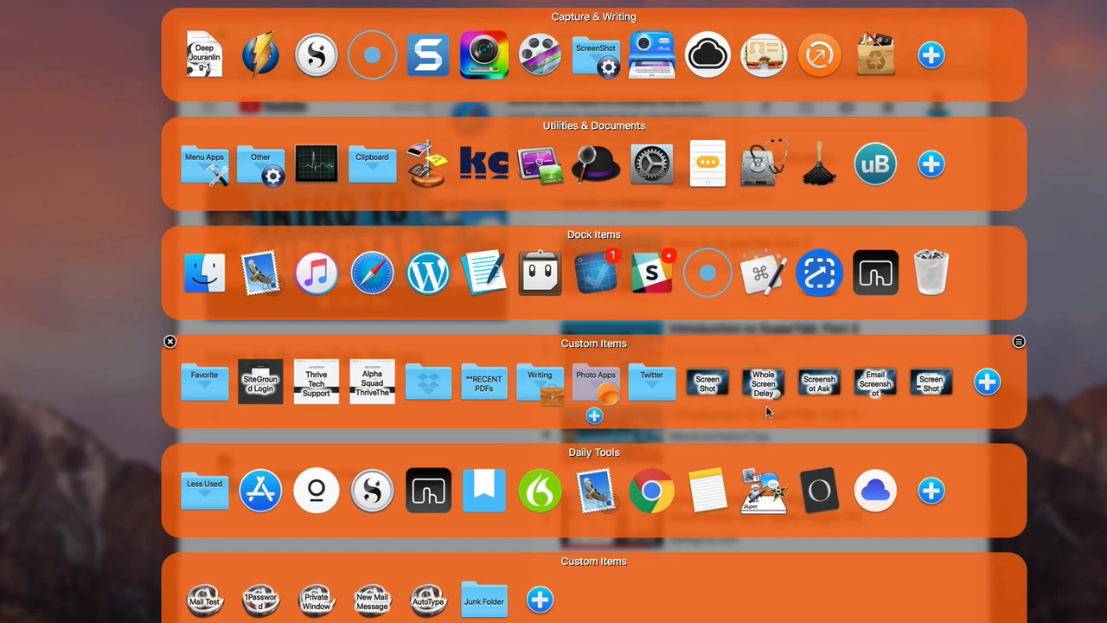
mouse_move(763, 383)
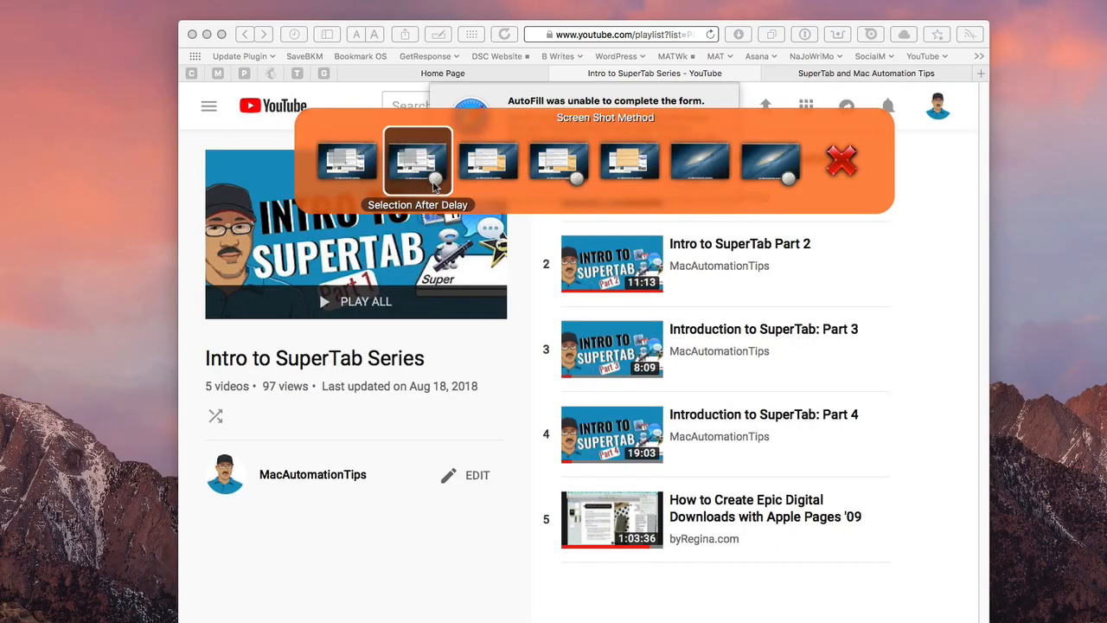
mouse_move(420, 188)
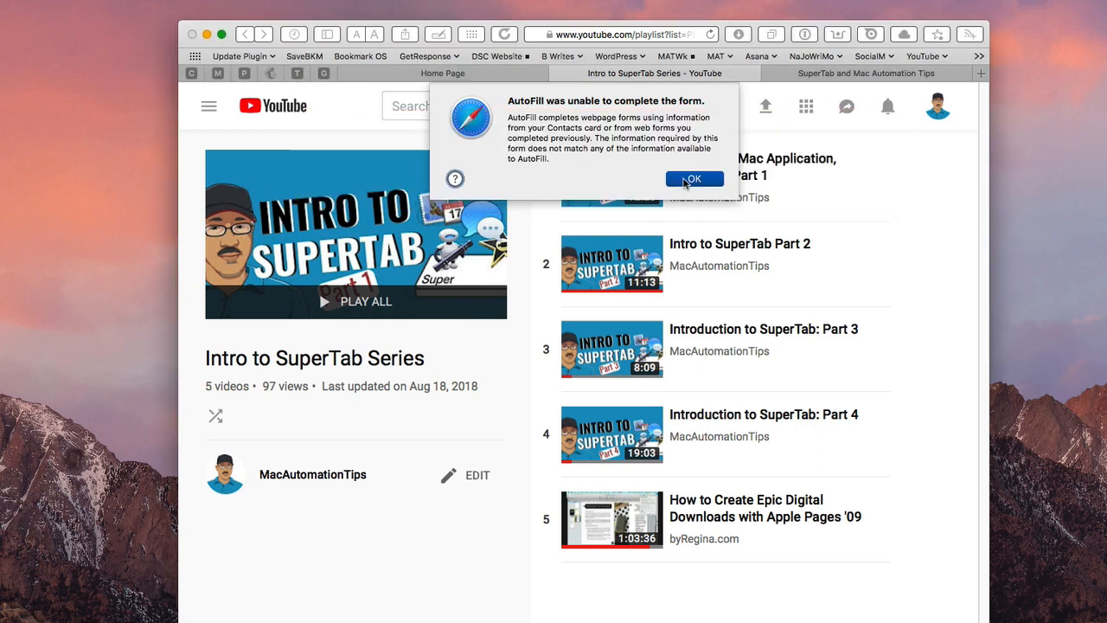
- Dismiss the AutoFill warning and scroll BetterTouchTool's trackpad list to the four-finger gestures
left_click(694, 178)
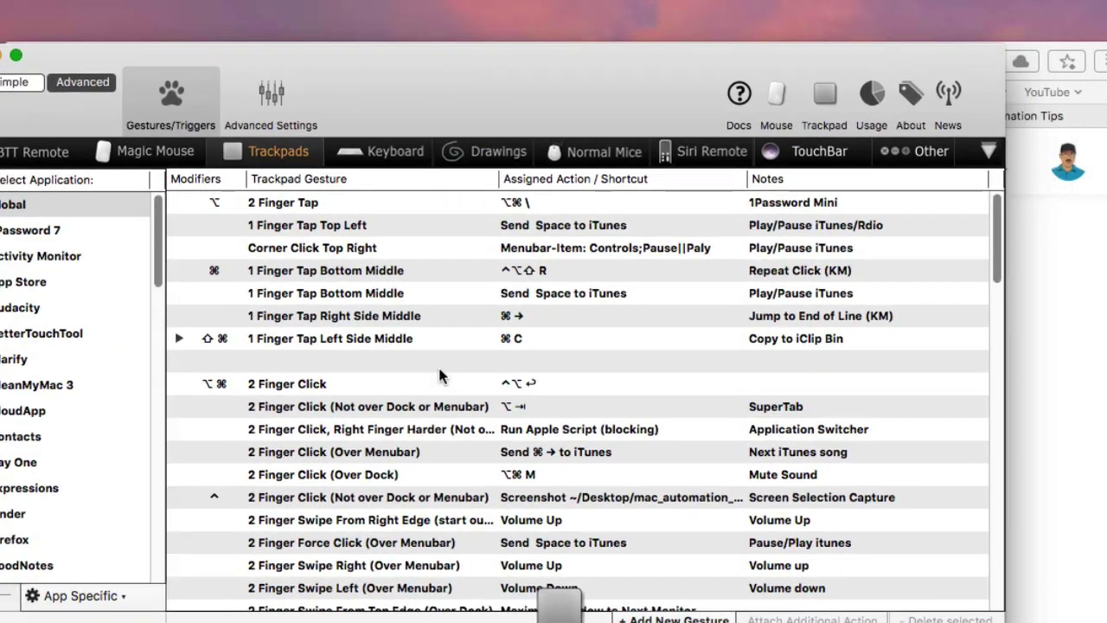
scroll("down", 3)
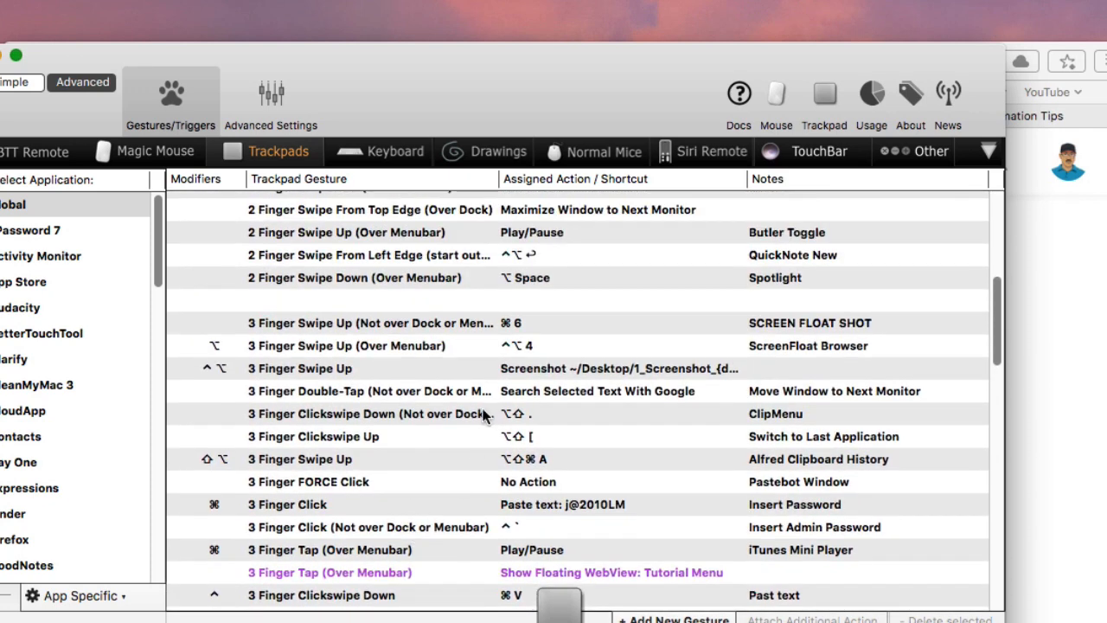
scroll("up", 3)
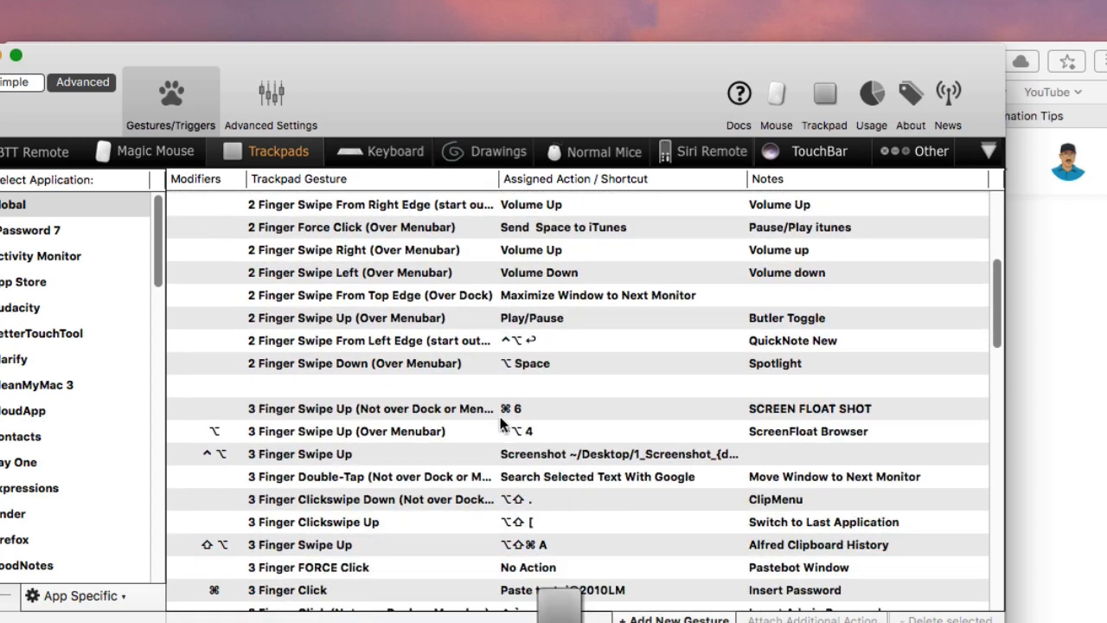
scroll("down", 3)
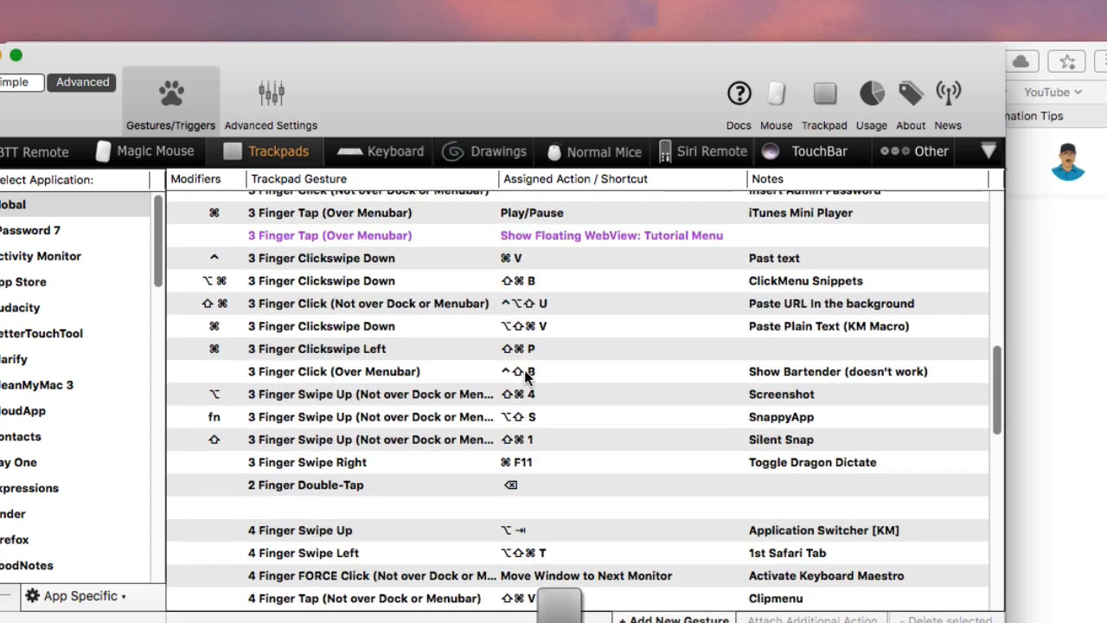
scroll("down", 3)
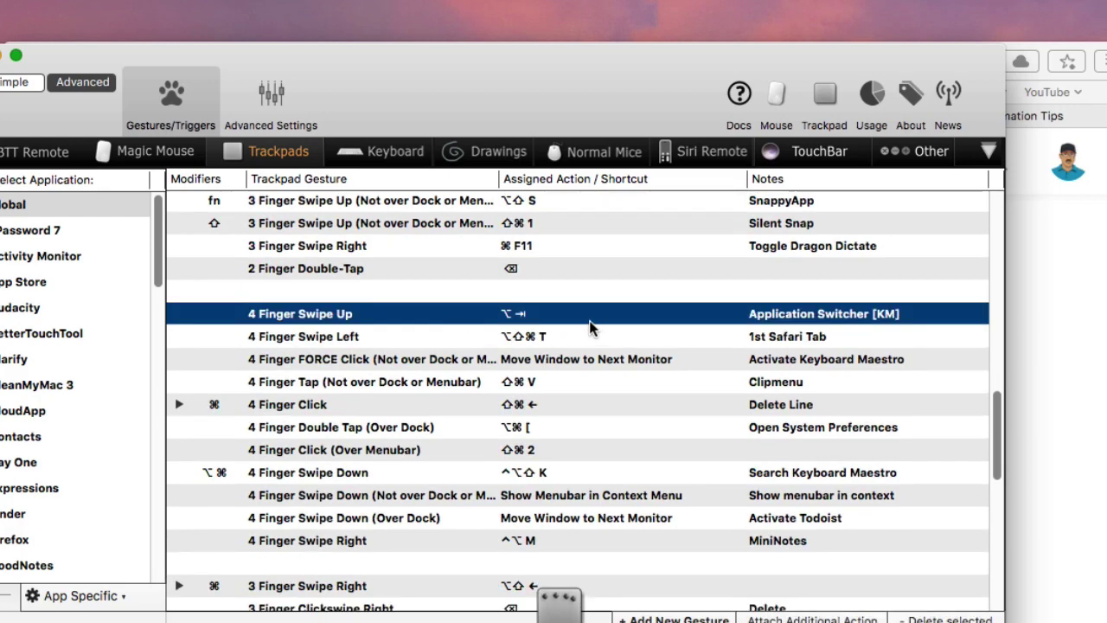
mouse_move(350, 316)
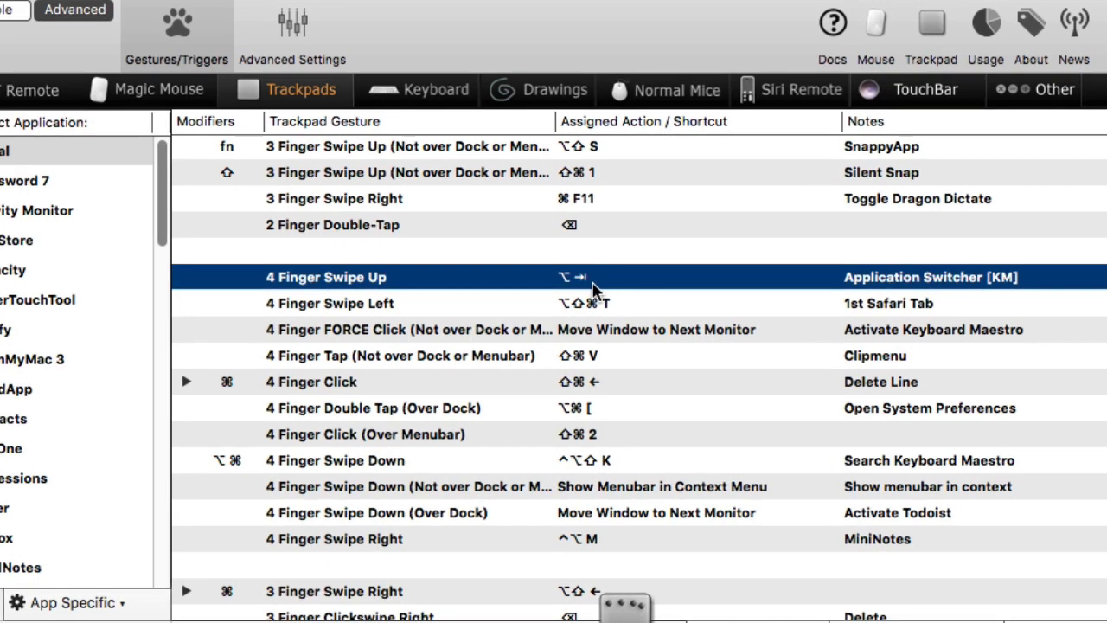
mouse_move(587, 280)
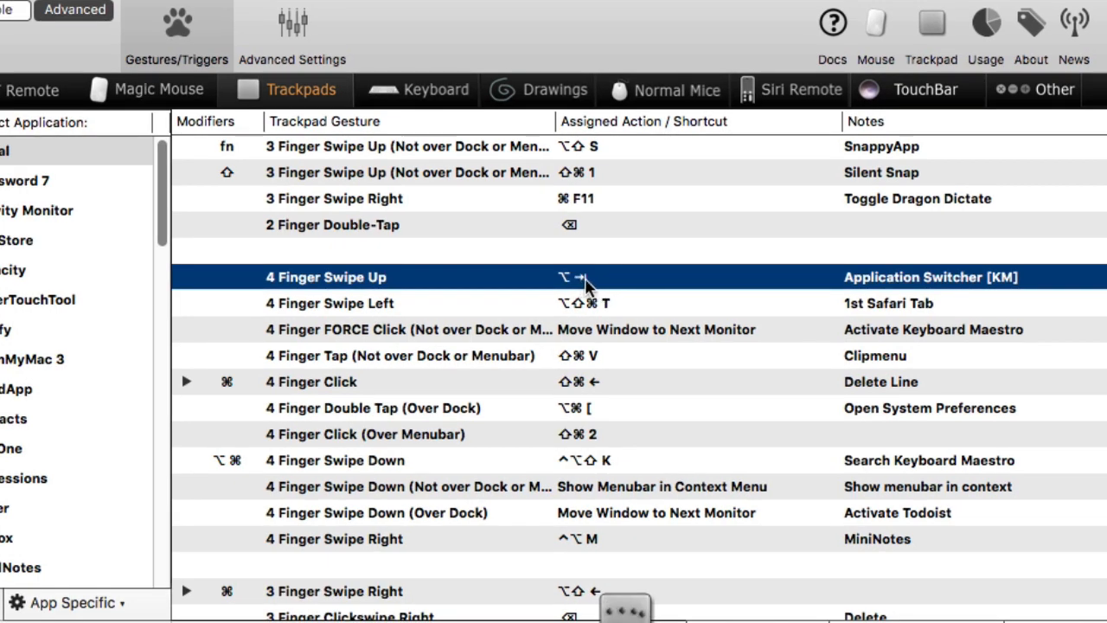
mouse_move(605, 285)
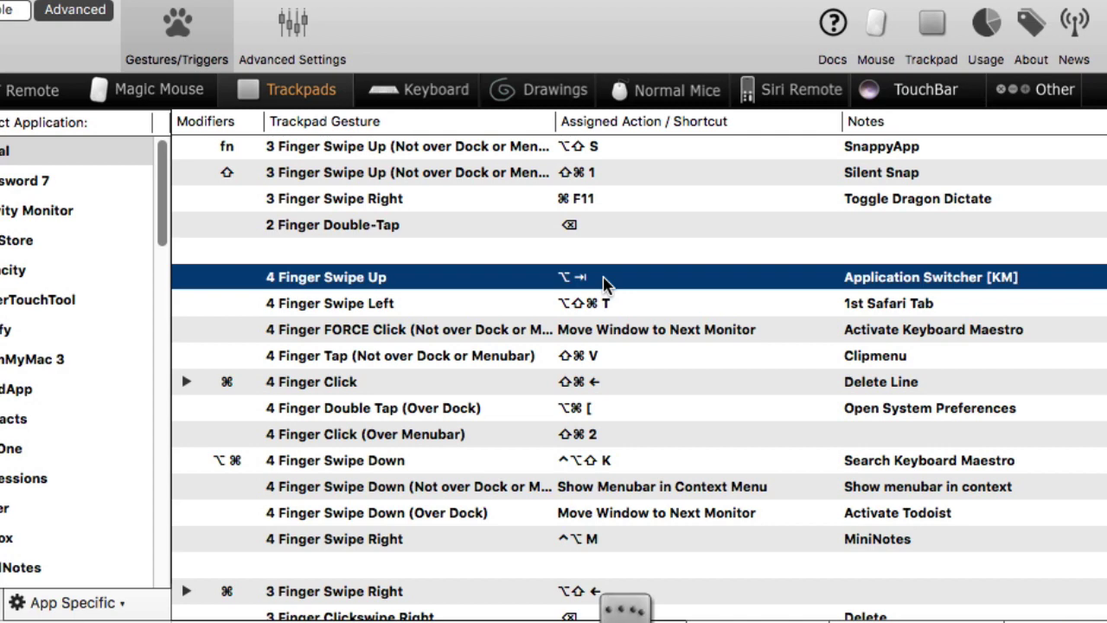
mouse_move(475, 387)
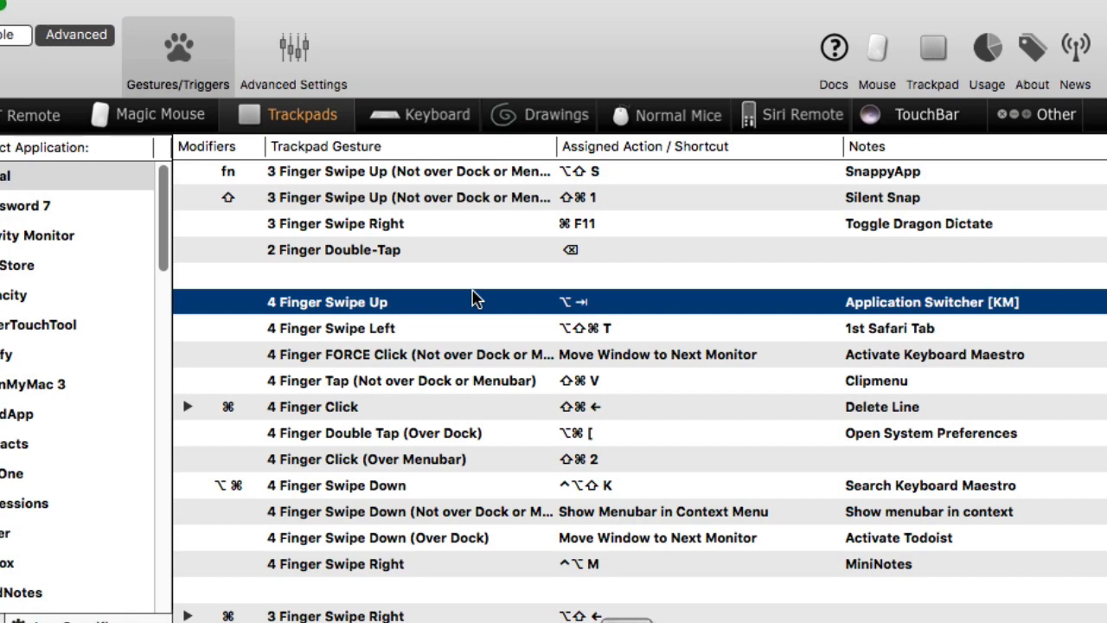
mouse_move(487, 457)
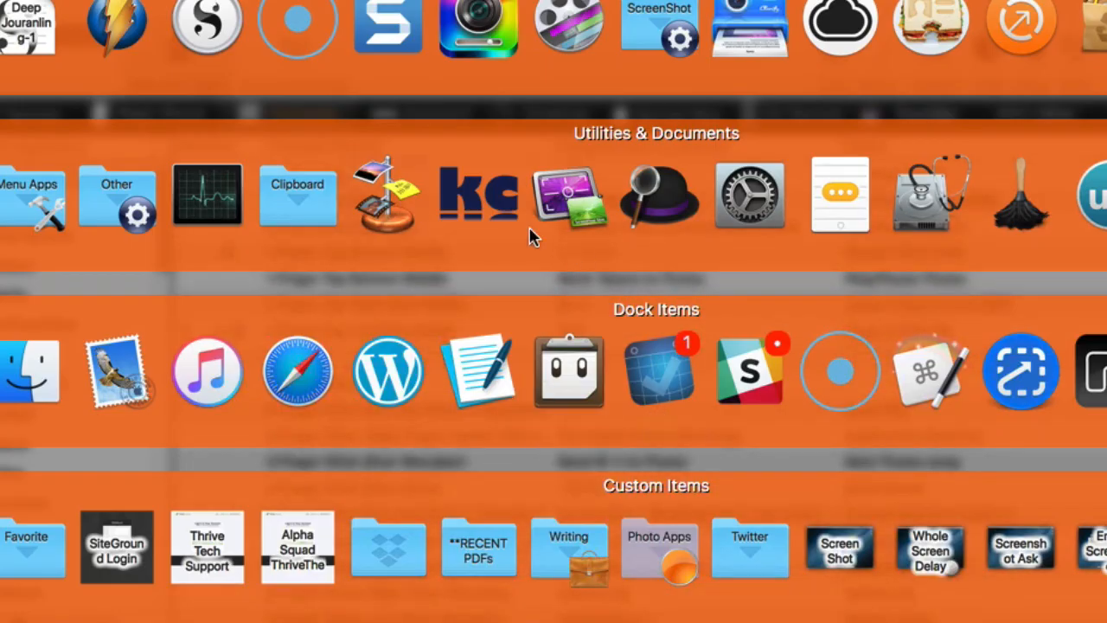
mouse_move(584, 515)
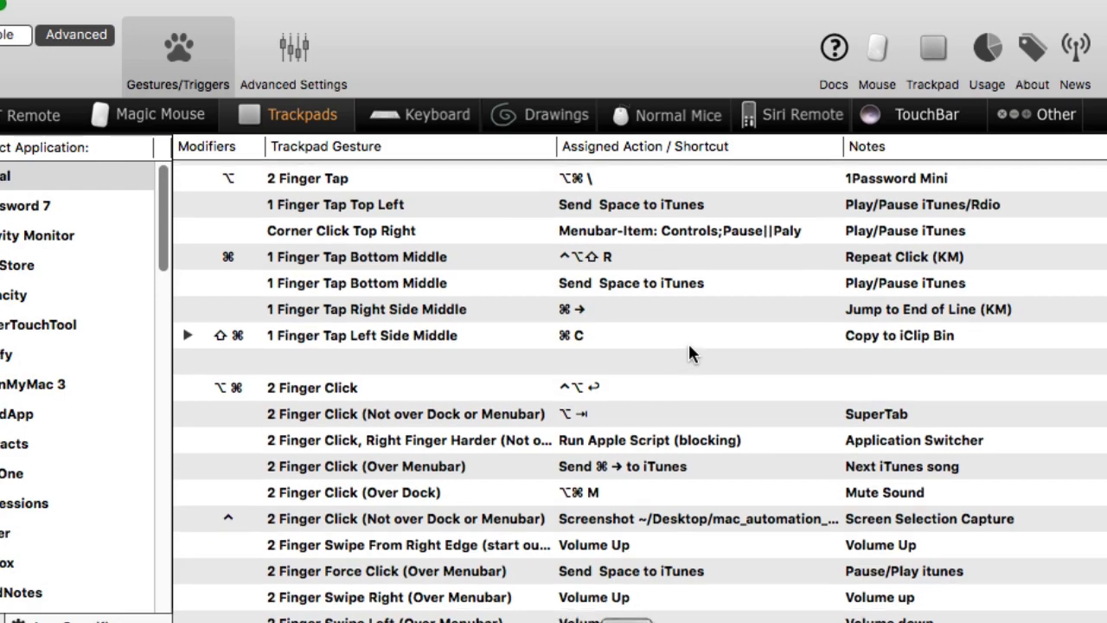
scroll("down", 3)
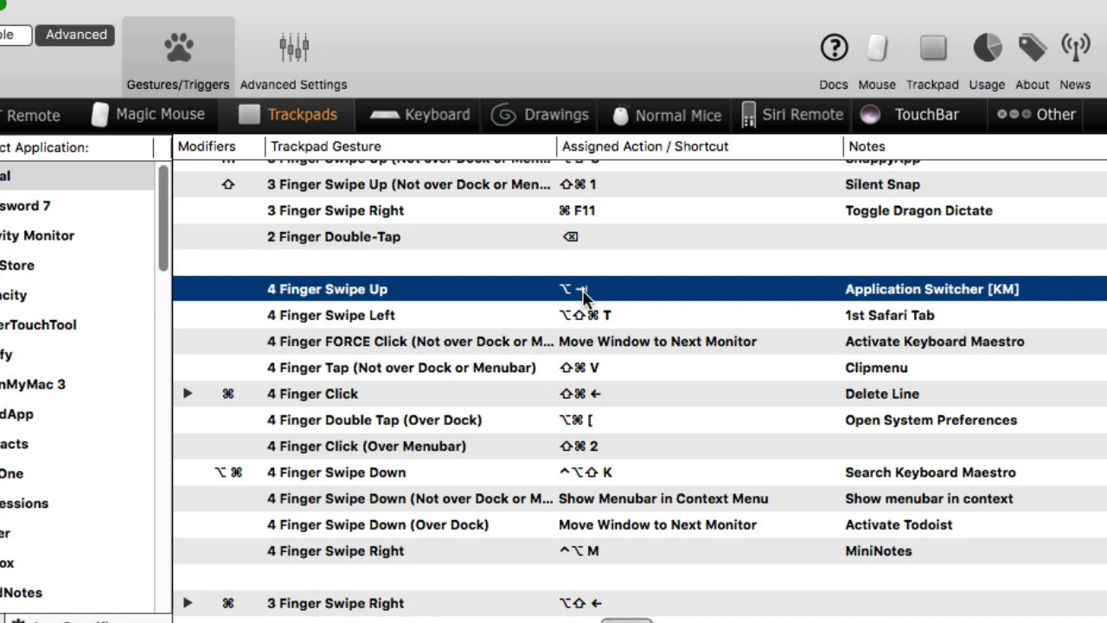
mouse_move(623, 292)
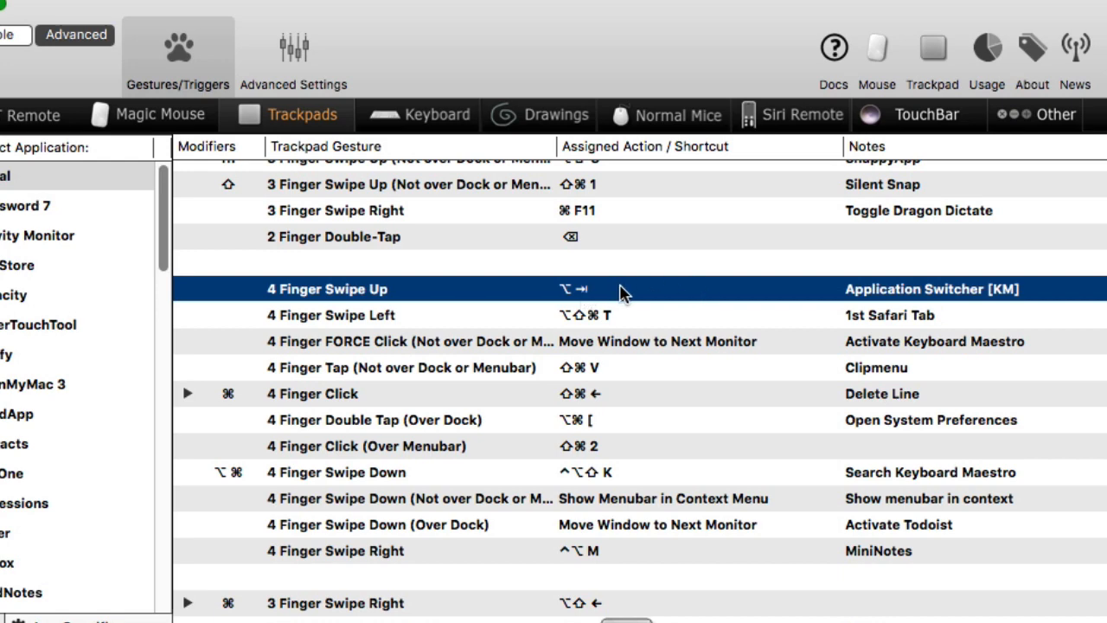
mouse_move(614, 299)
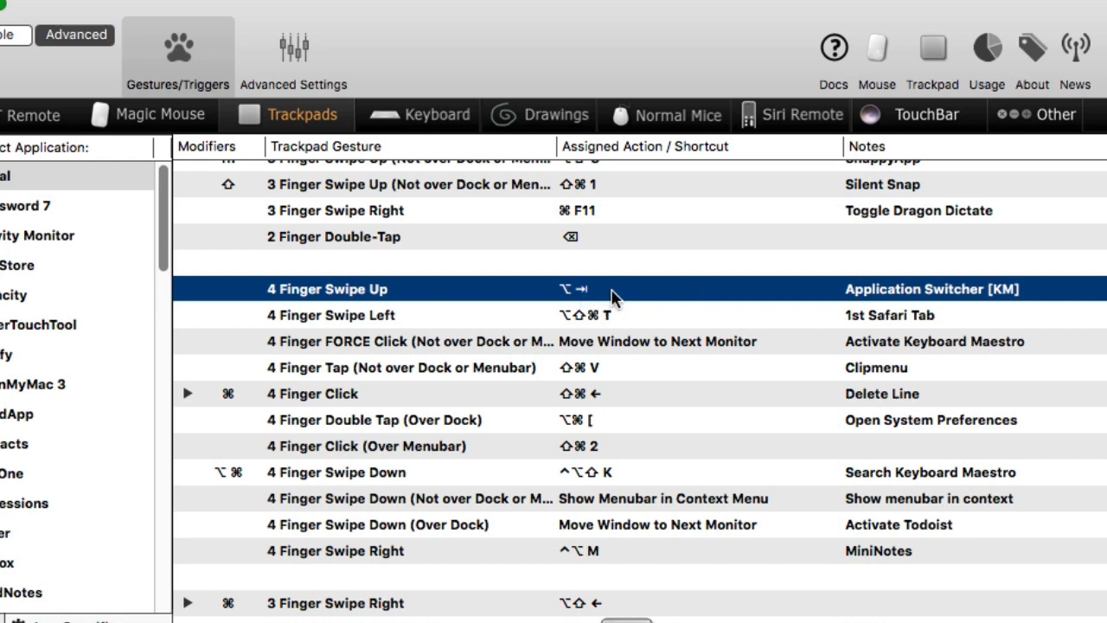
mouse_move(627, 294)
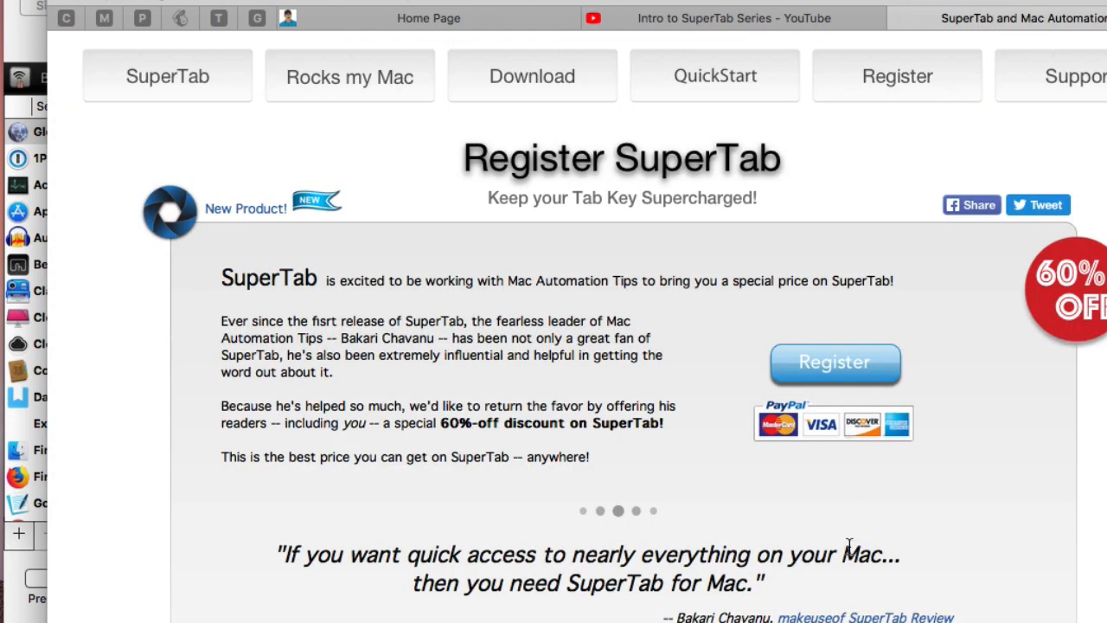
mouse_move(1028, 493)
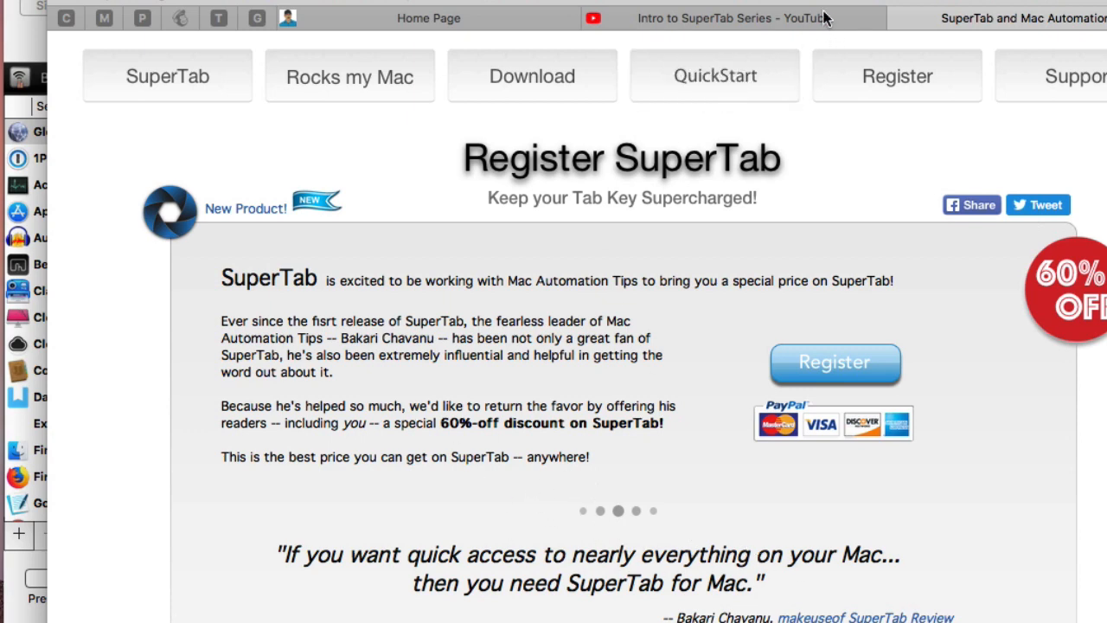
mouse_move(987, 548)
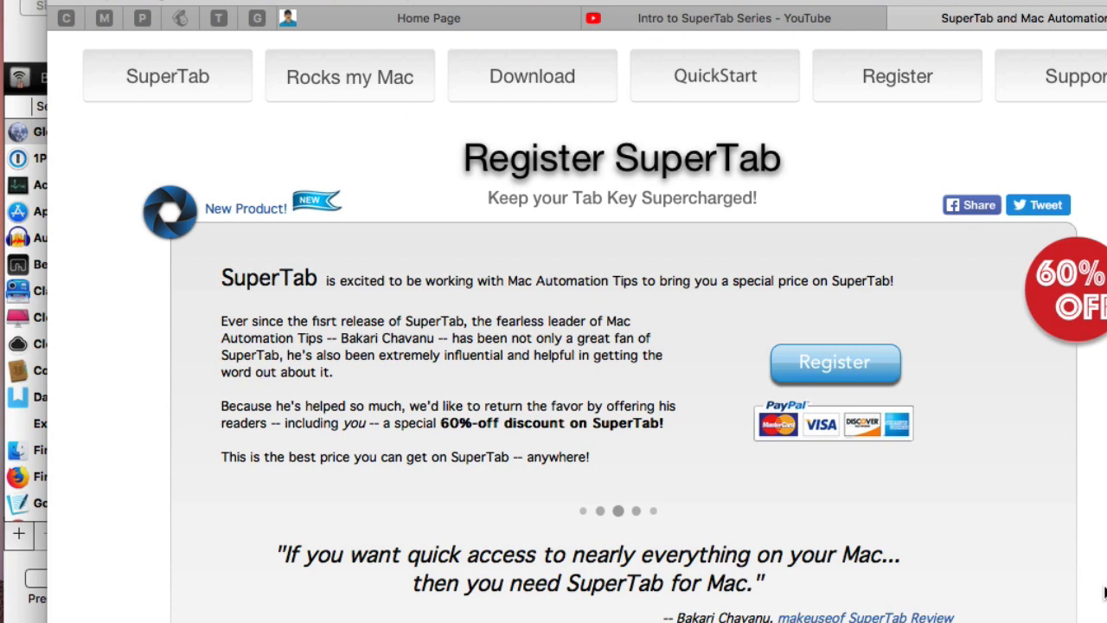
- Scroll the Register SuperTab page past the 60%-off offer to the 30-Day Free Trial section
scroll("down", 3)
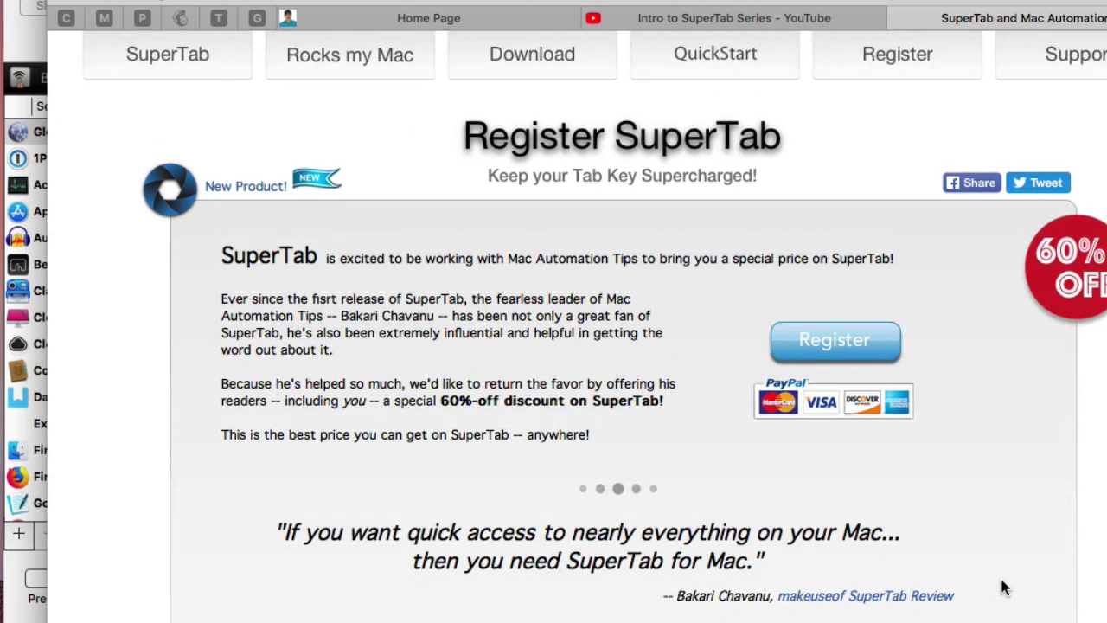
scroll("down", 3)
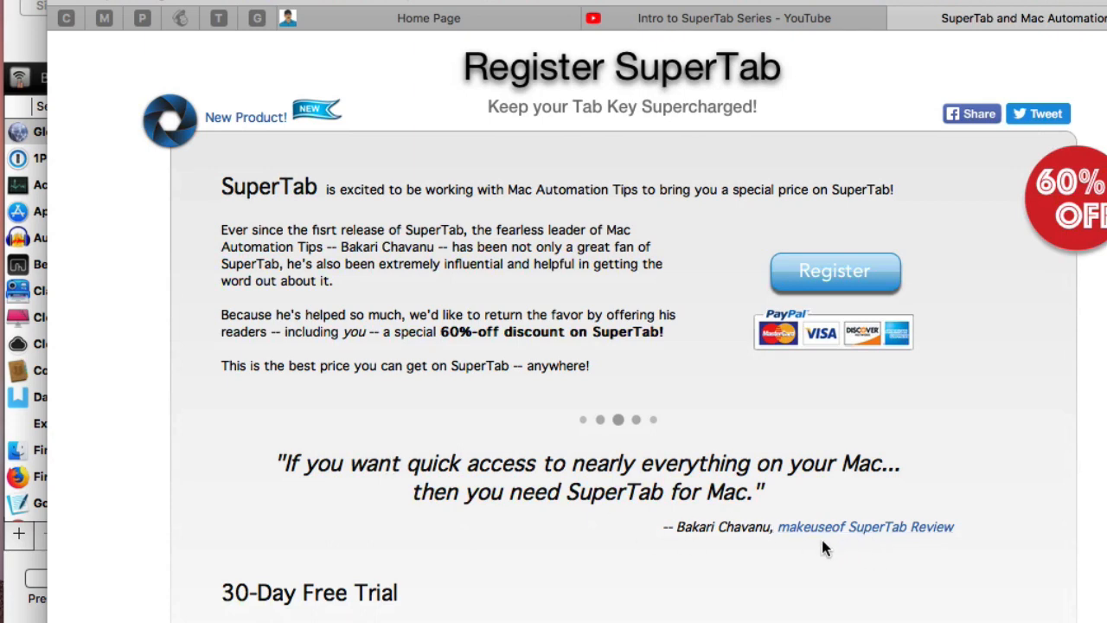
mouse_move(858, 516)
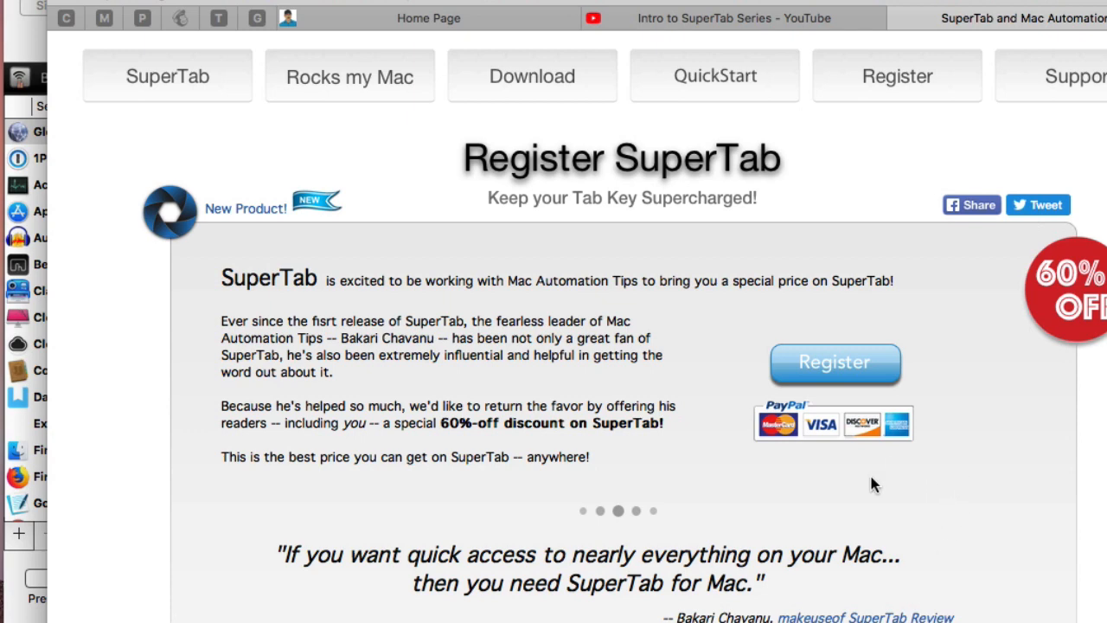
scroll("down", 3)
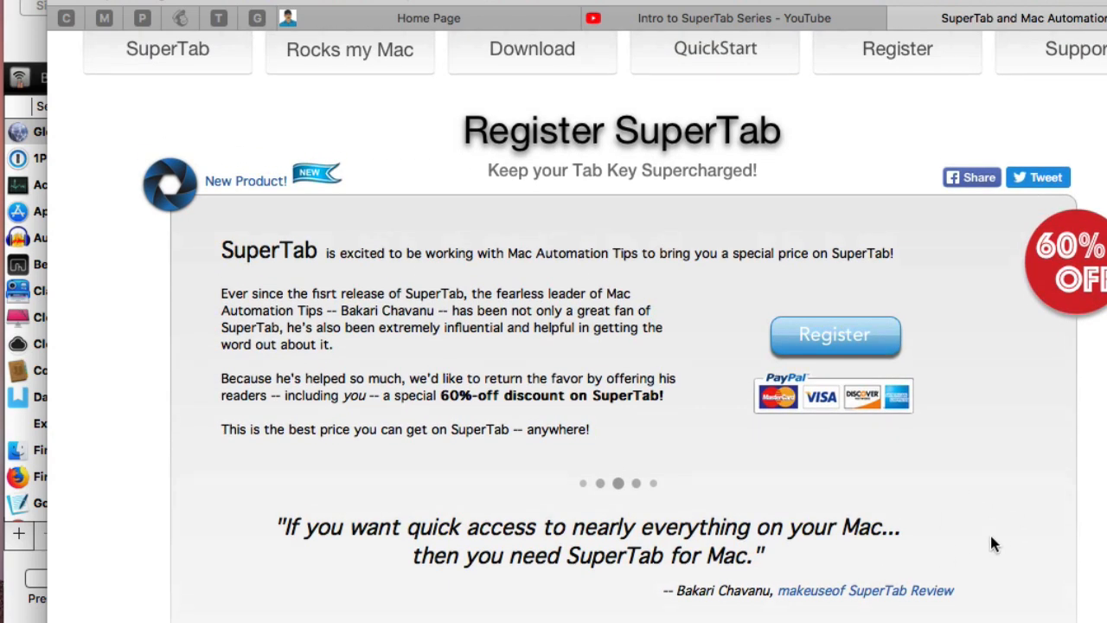
scroll("down", 3)
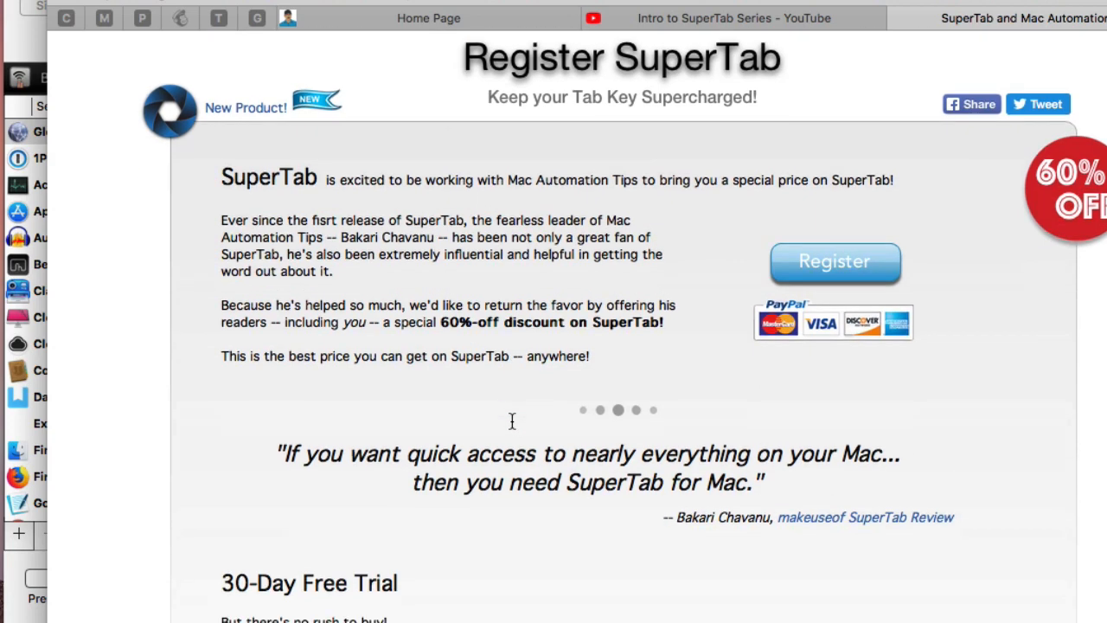
scroll("down", 3)
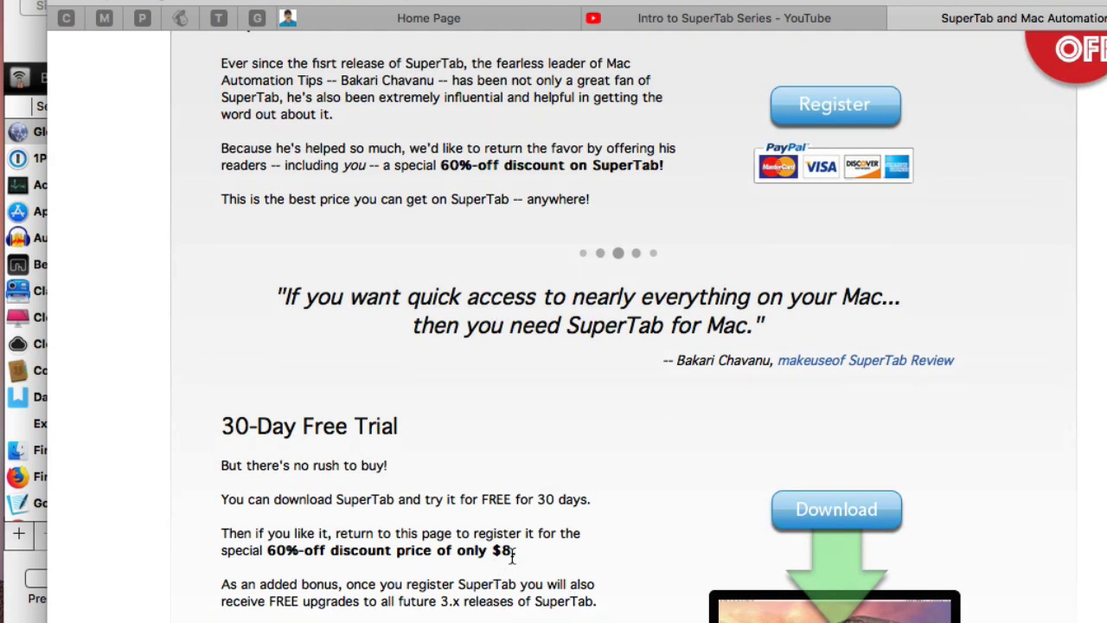